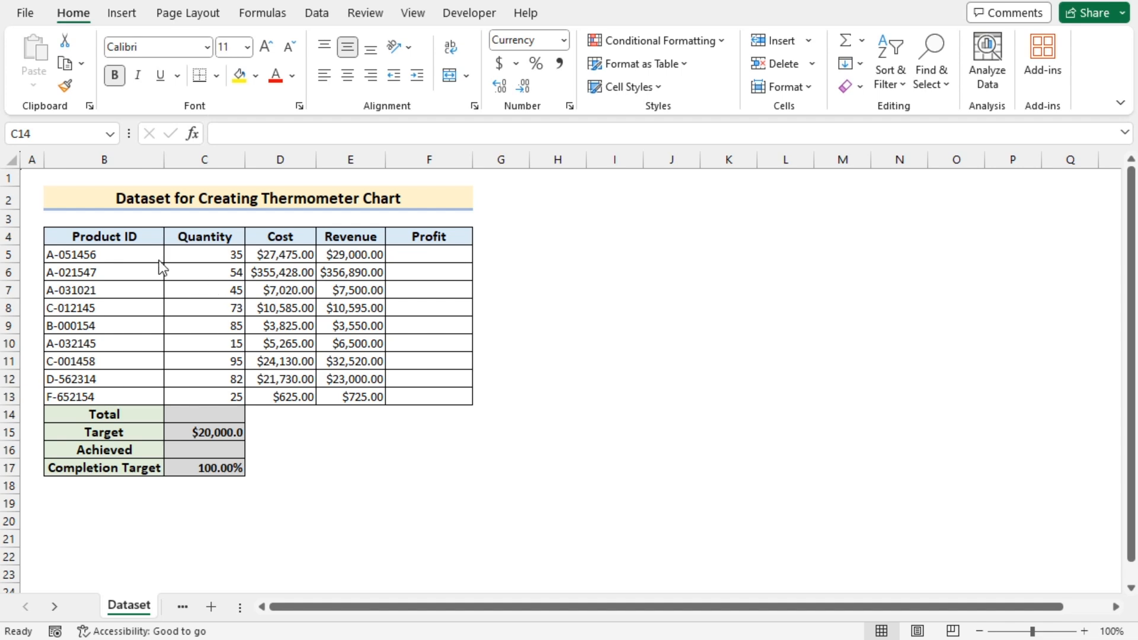
# Review the Quantity, Revenue and Profit columns of the product table
pyautogui.click(204, 236)
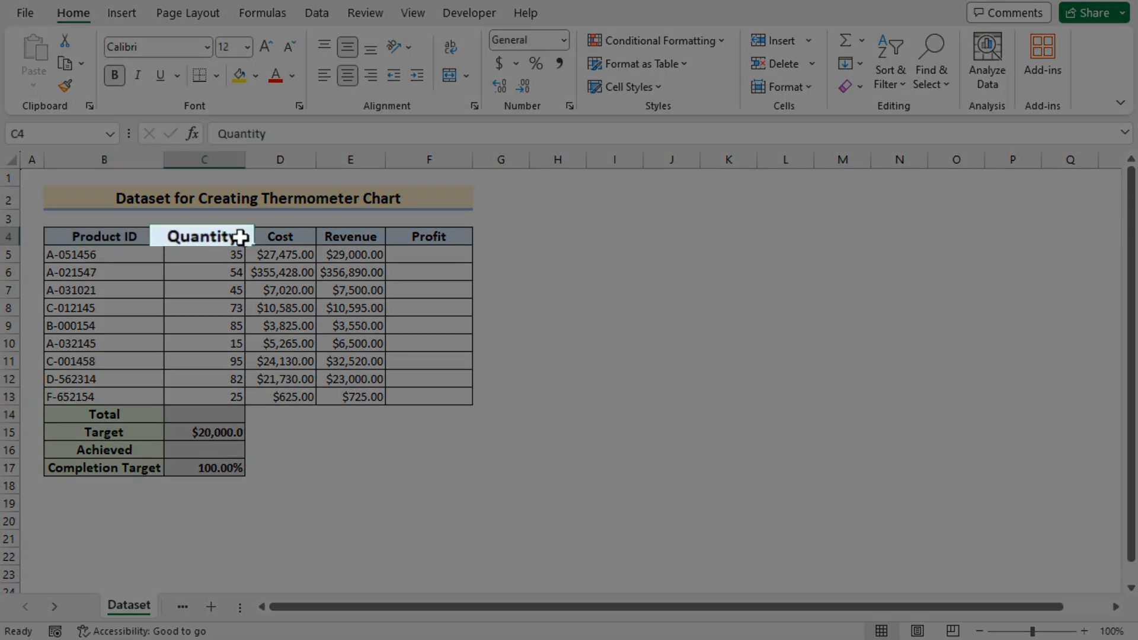
pyautogui.click(349, 236)
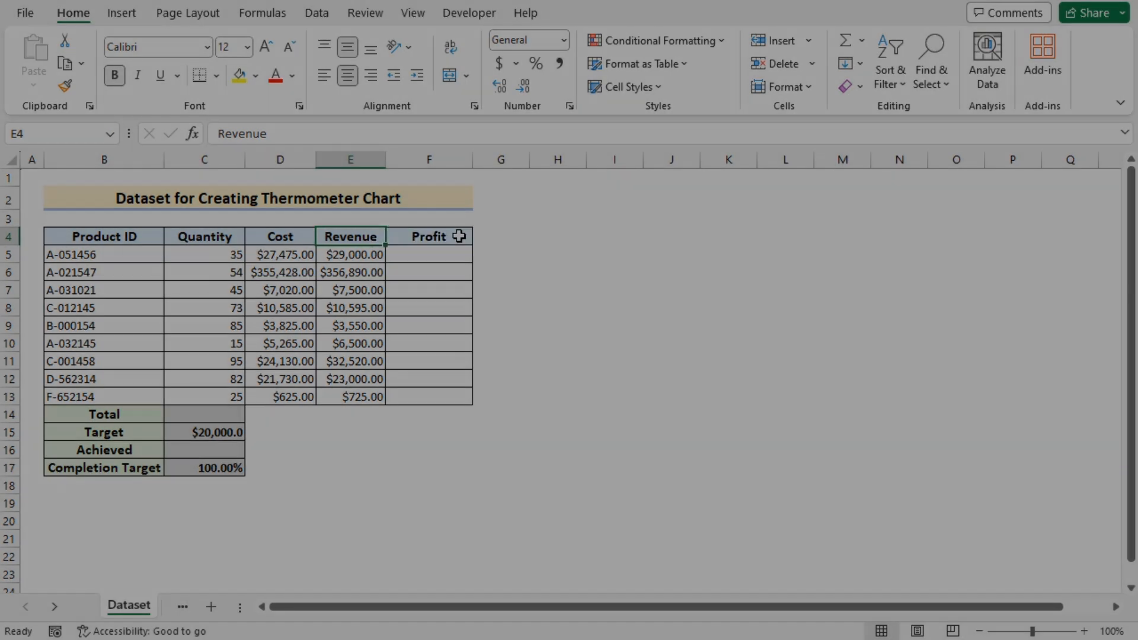
pyautogui.click(428, 236)
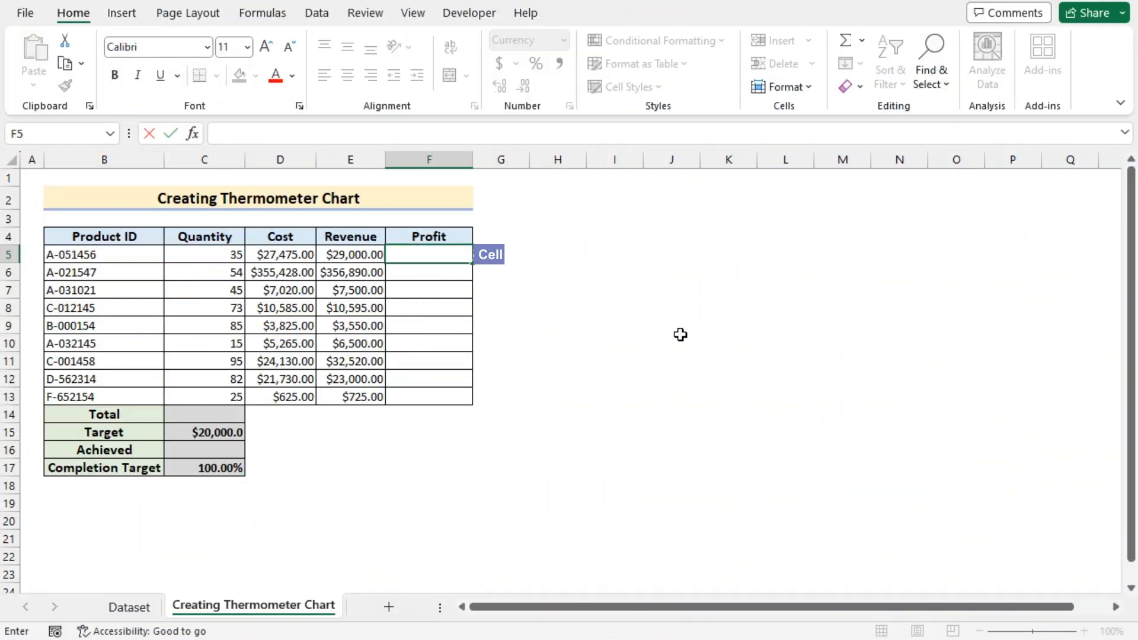
# Fill Profit as revenue minus cost to F13 and total it with =SUM(F5:F13)
pyautogui.write('=')
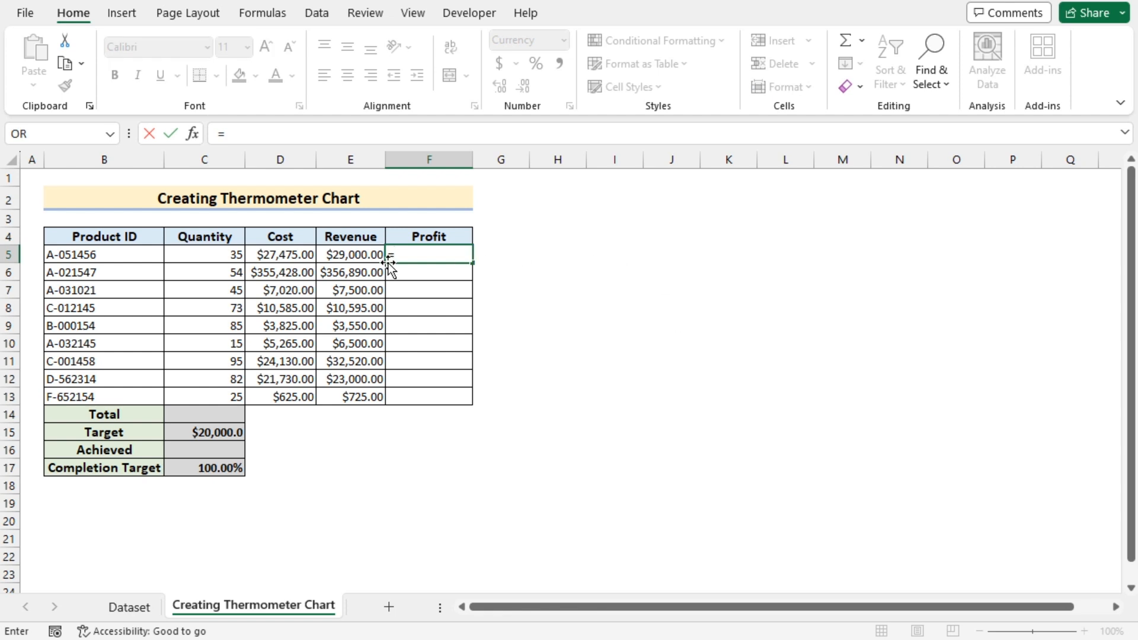
pyautogui.click(350, 255)
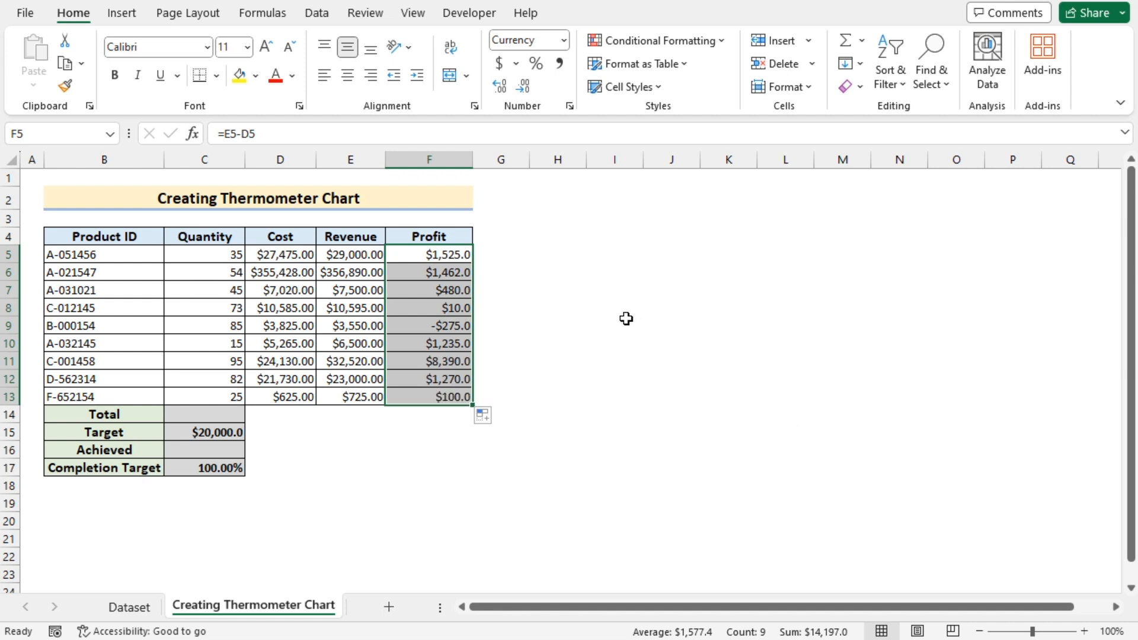
pyautogui.click(205, 413)
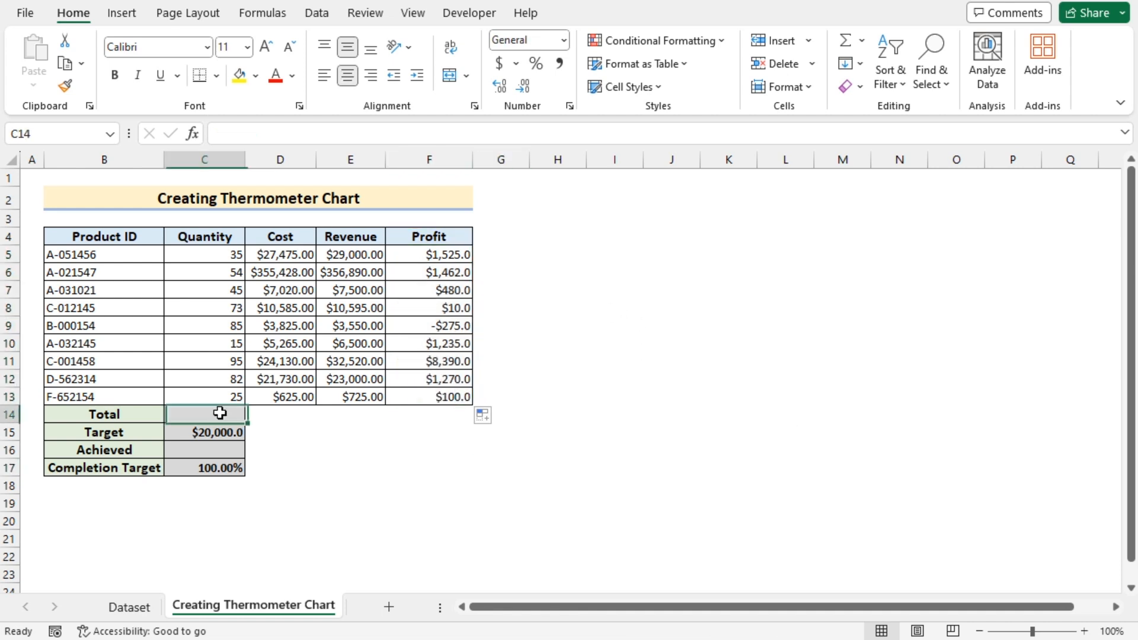
pyautogui.write('=')
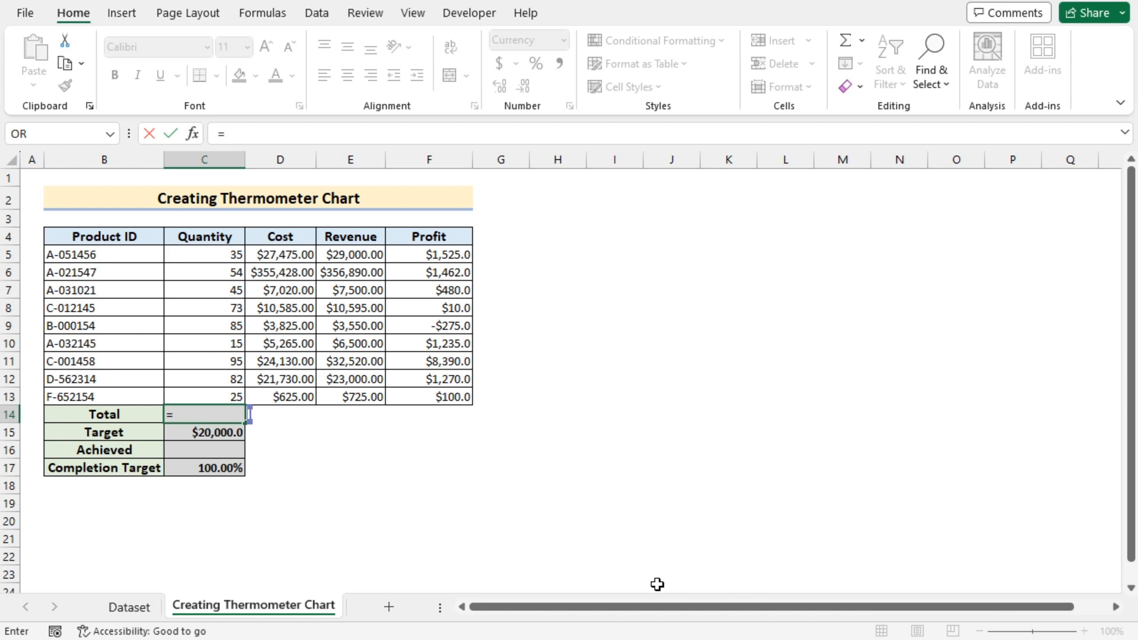
pyautogui.write('SUM(')
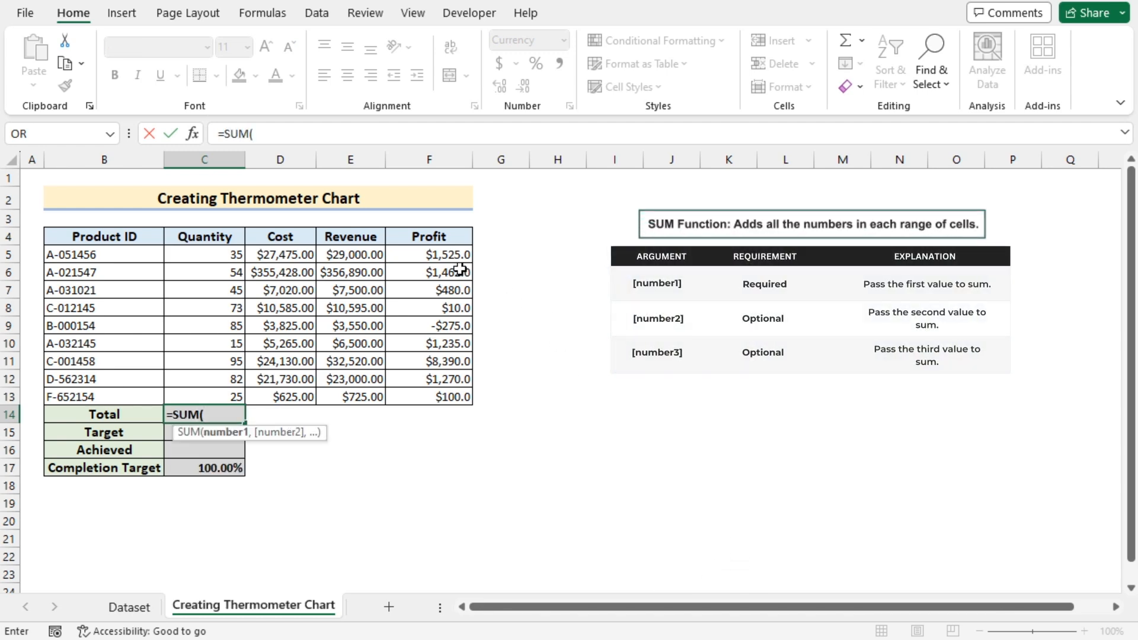
pyautogui.click(428, 254)
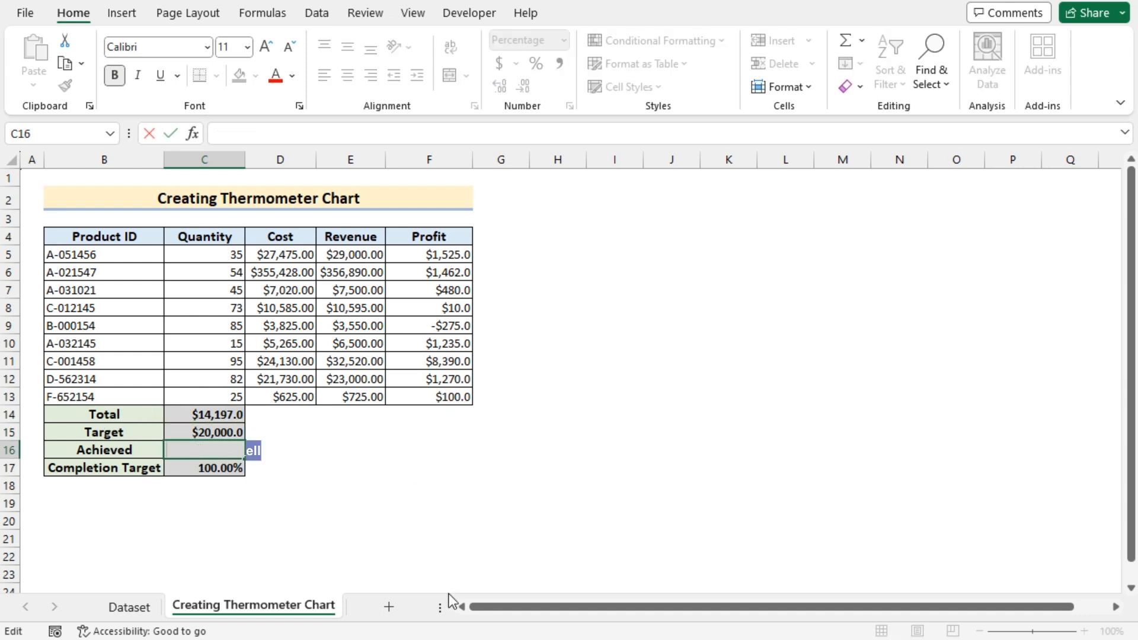
# Enter =C14/C15 in the Achieved cell, giving 70.99%
pyautogui.write('=')
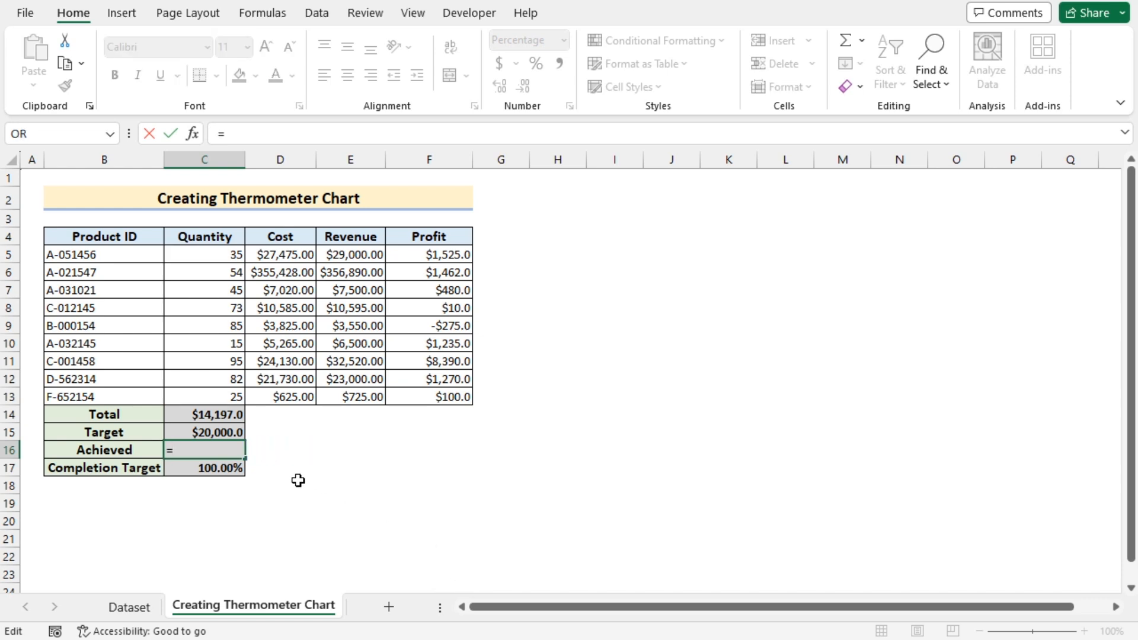
pyautogui.moveTo(219, 420)
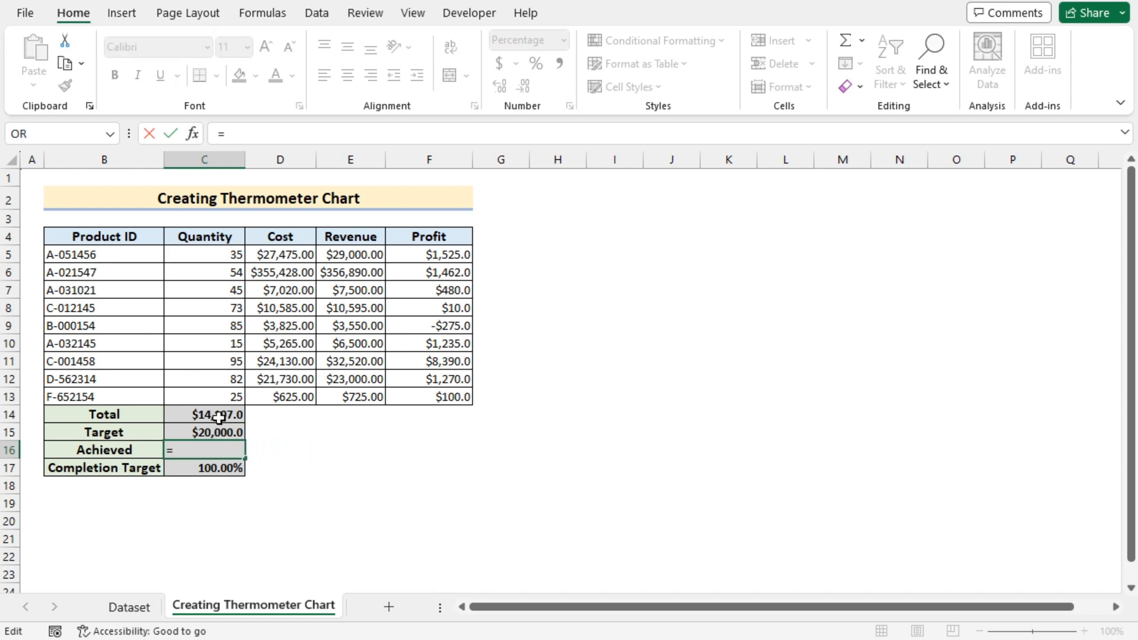
pyautogui.click(204, 414)
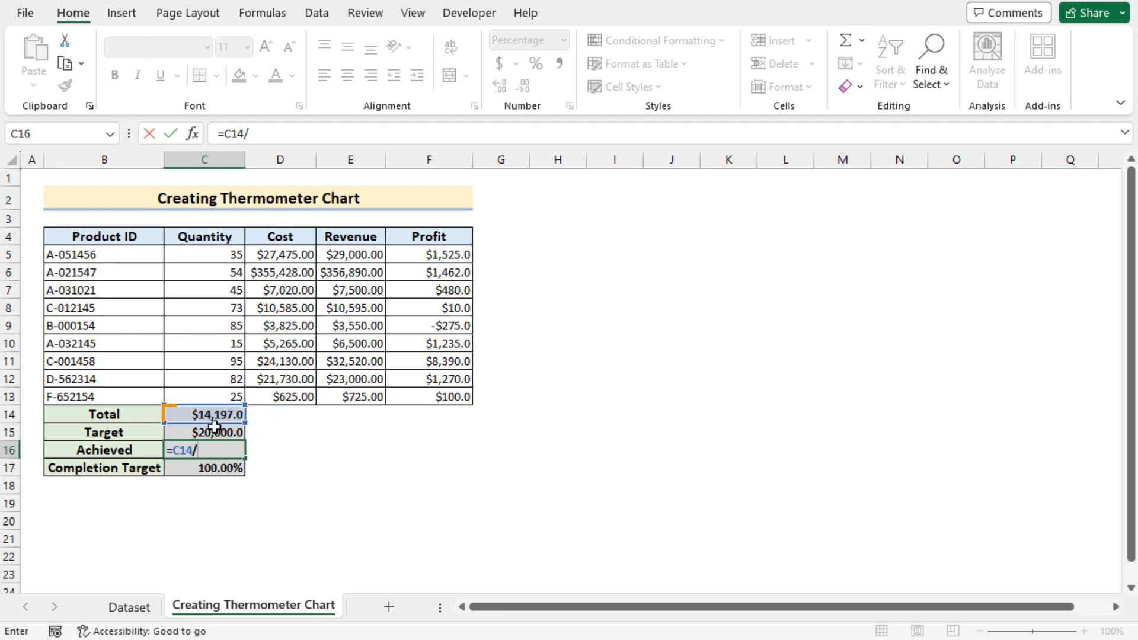
pyautogui.click(204, 432)
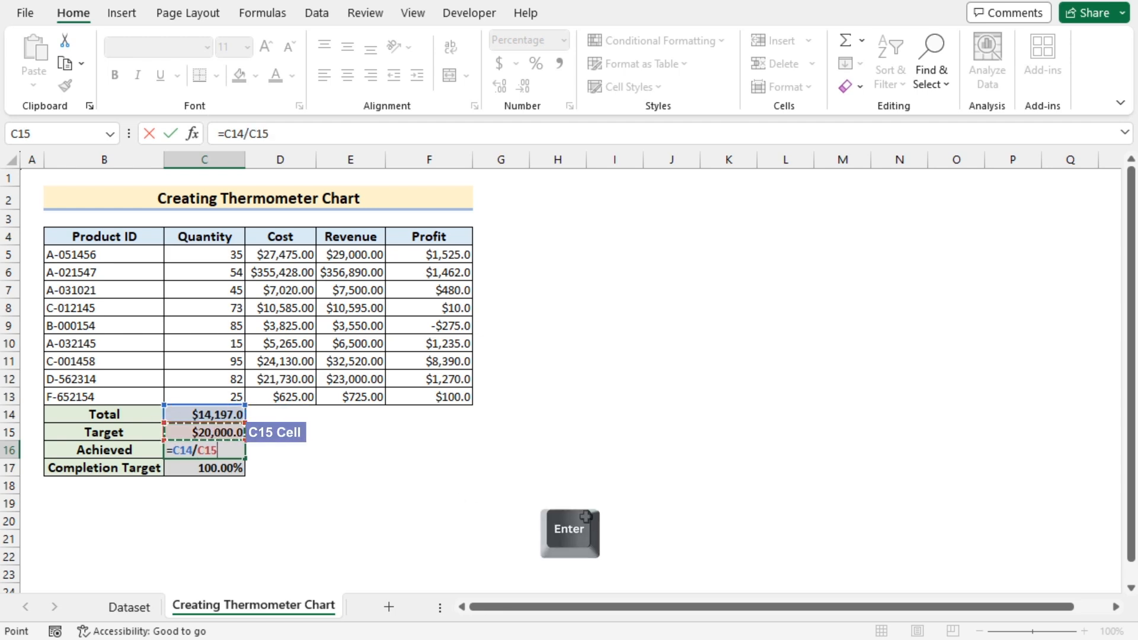
pyautogui.press('Enter')
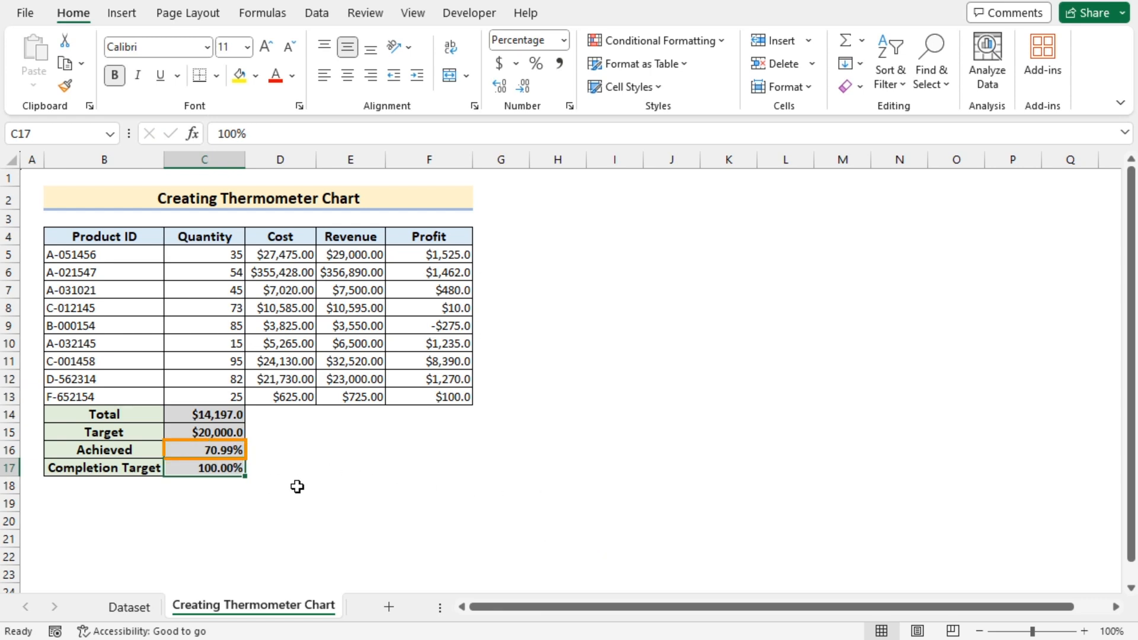
pyautogui.click(349, 466)
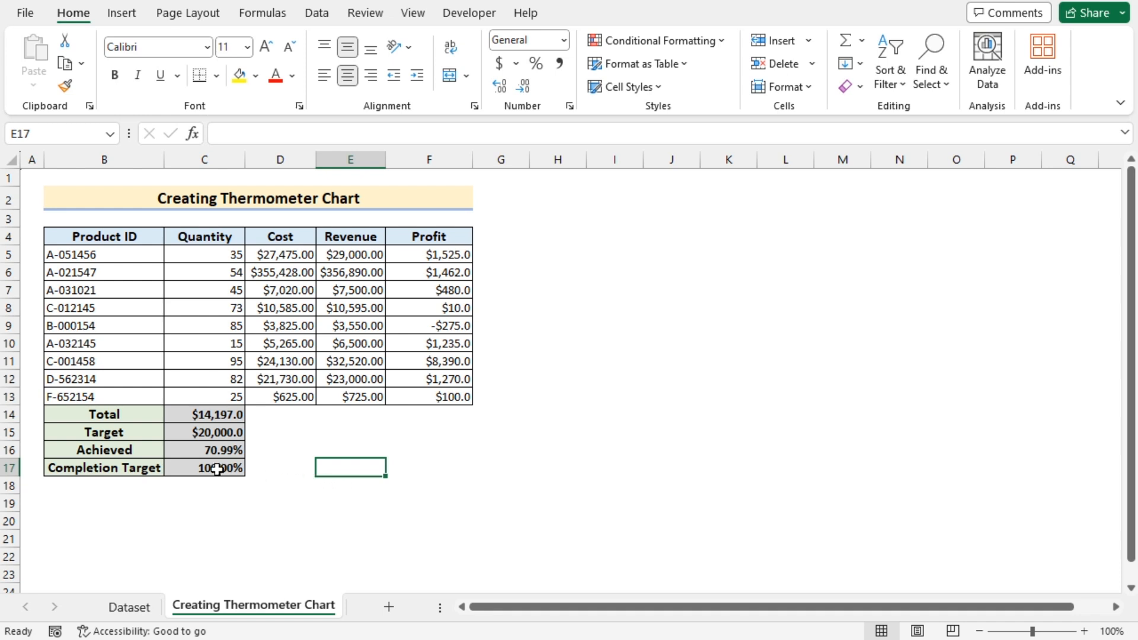
# Insert a 2-D Clustered Column chart from the Achieved and Completion Target rows (B16:C17)
pyautogui.click(104, 449)
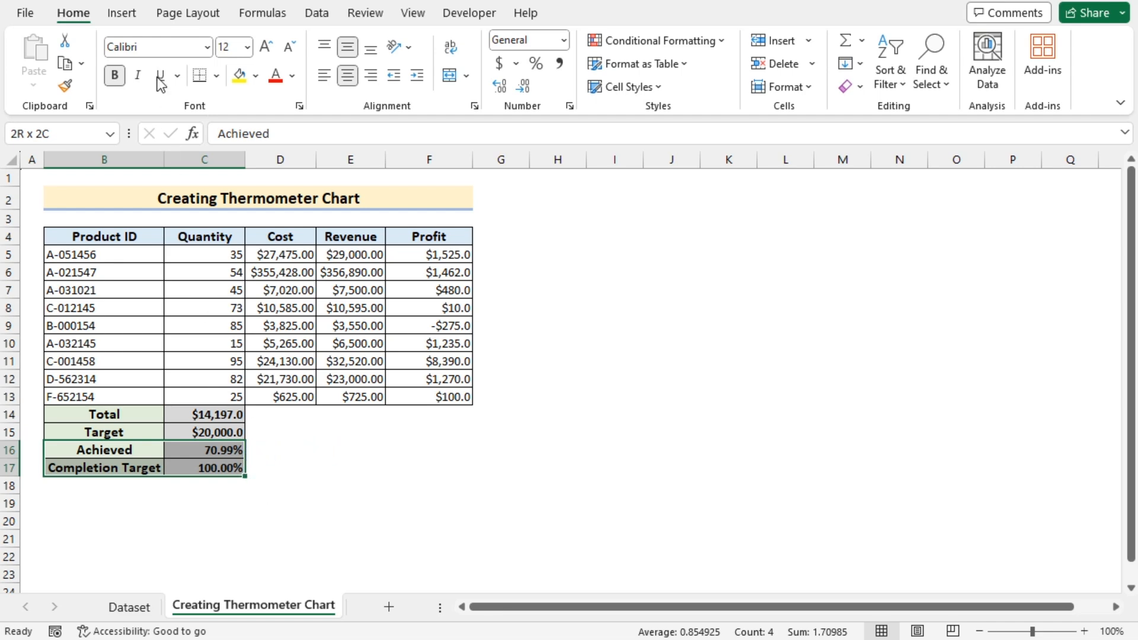
pyautogui.click(121, 13)
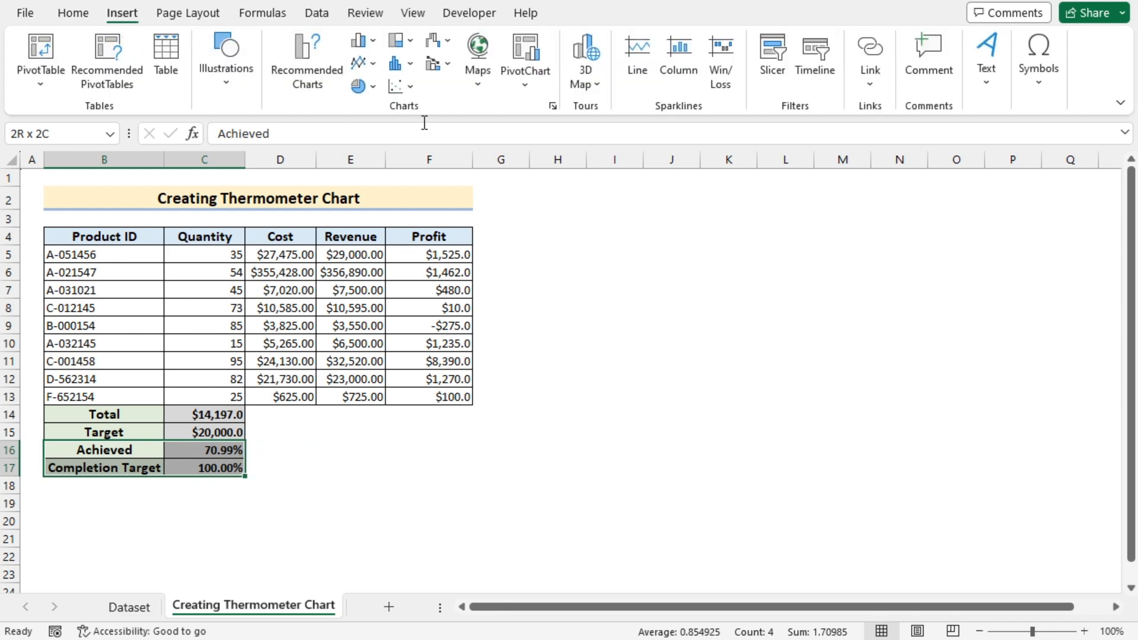
pyautogui.moveTo(361, 39)
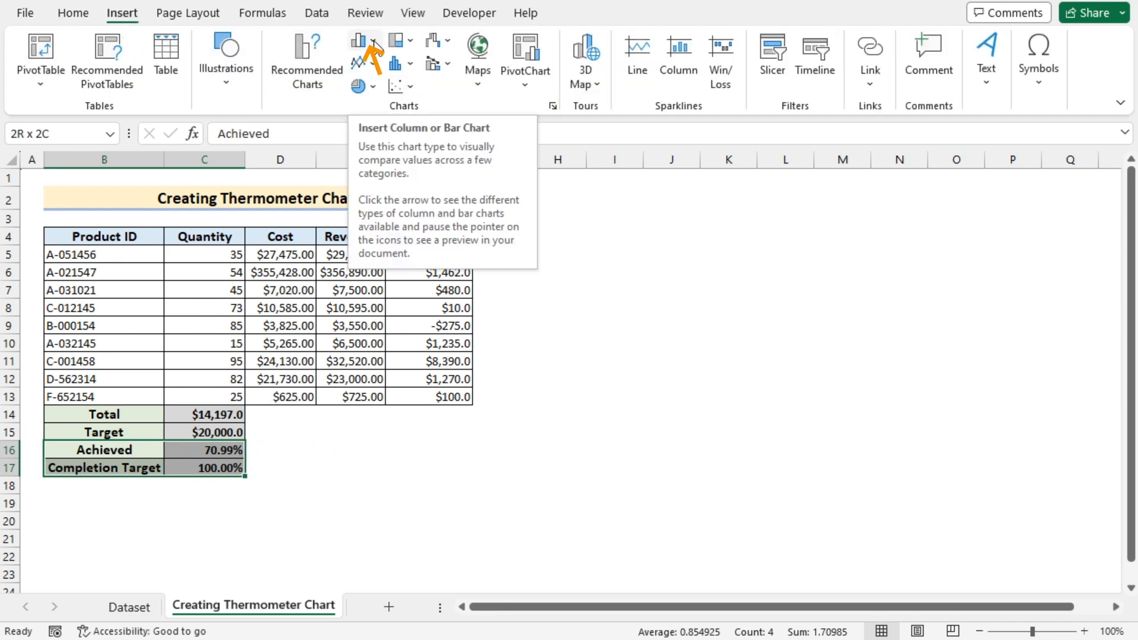
pyautogui.click(365, 39)
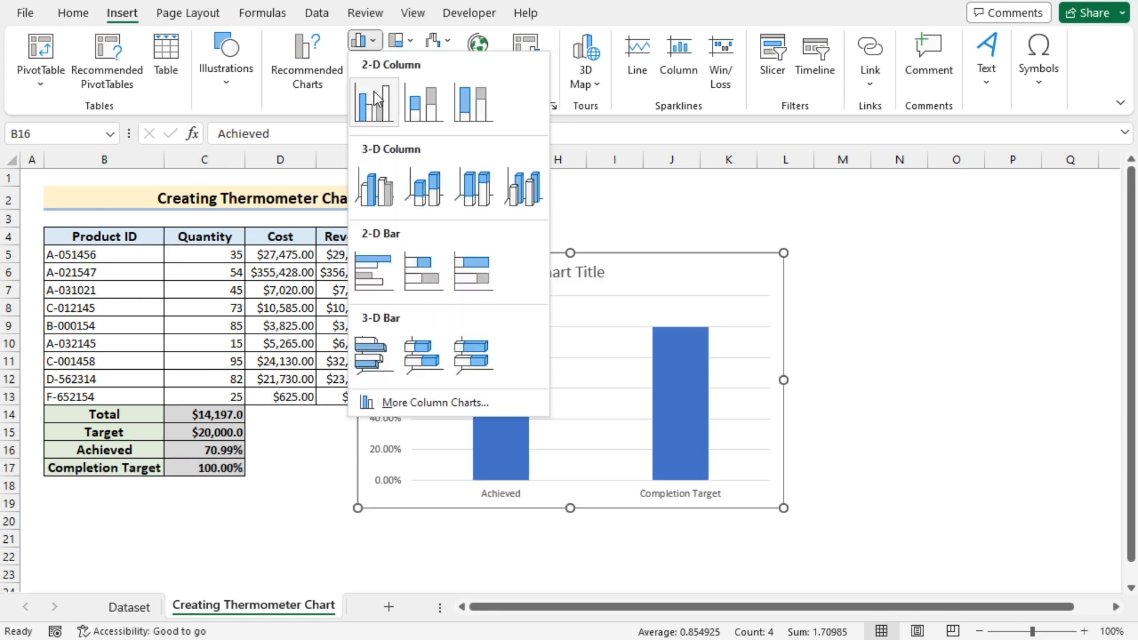
pyautogui.click(373, 103)
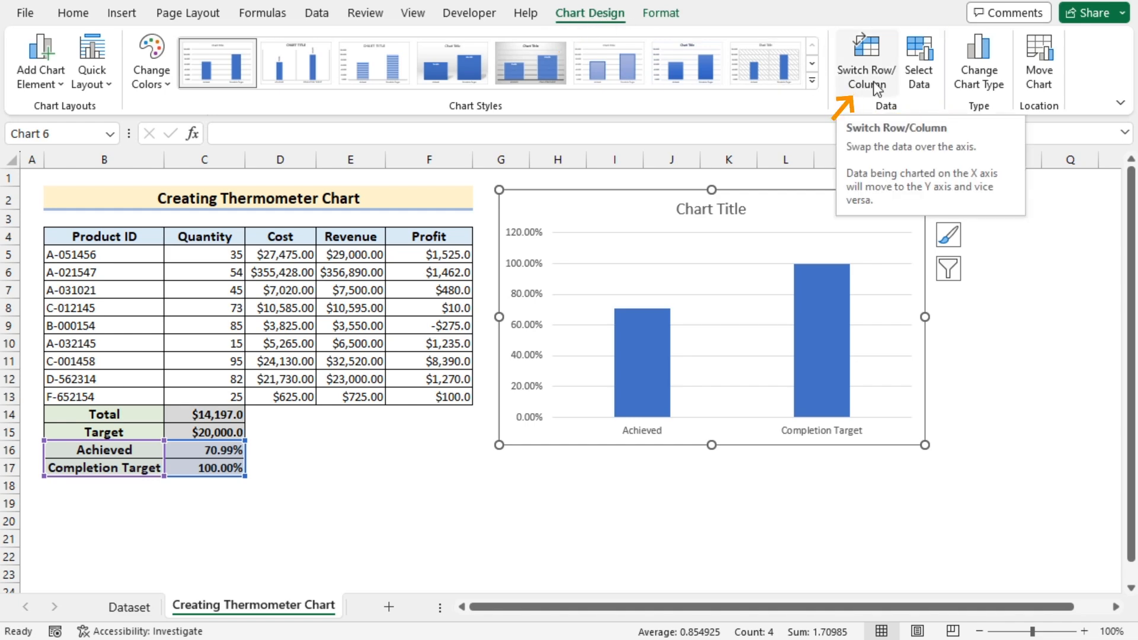
# Make each bar its own series and put Completion Target on the secondary axis
pyautogui.click(864, 62)
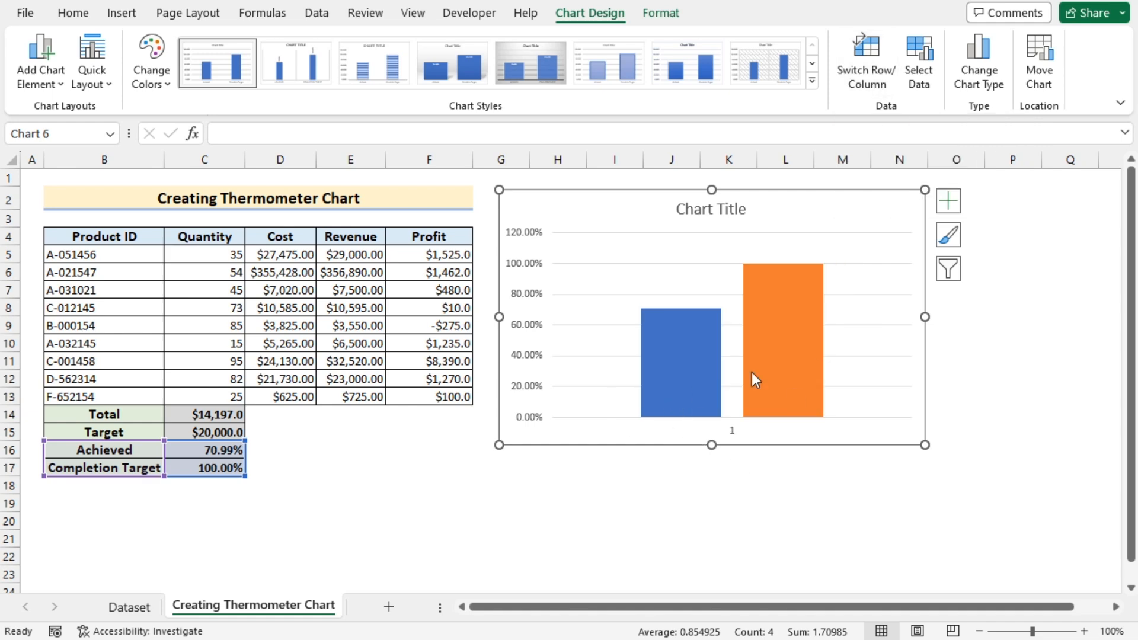
pyautogui.moveTo(714, 415)
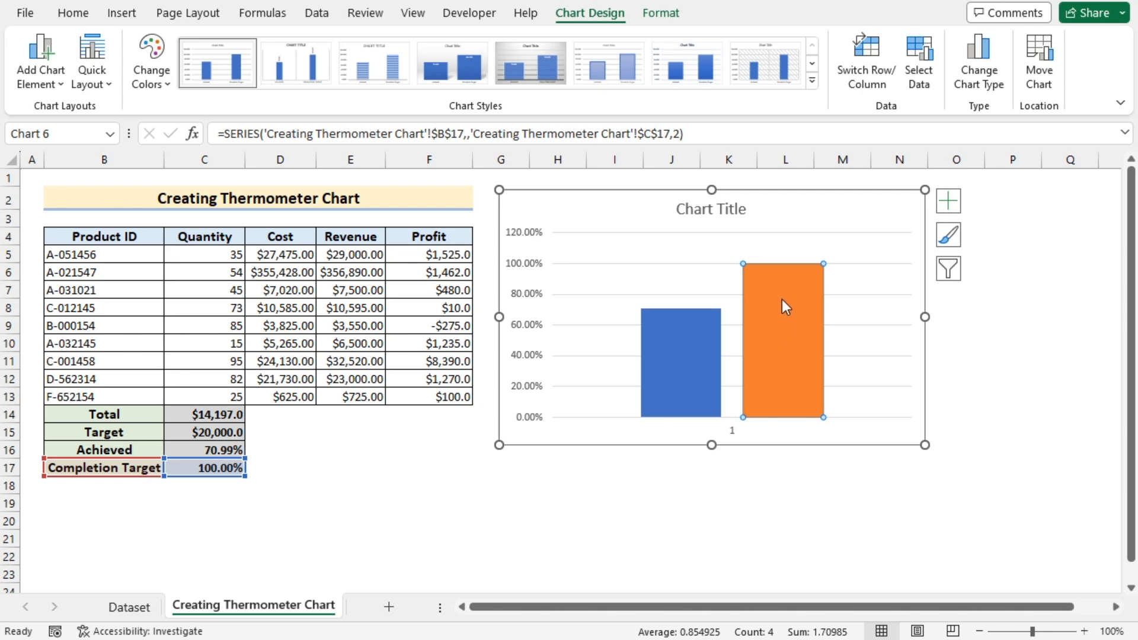
pyautogui.rightClick(784, 305)
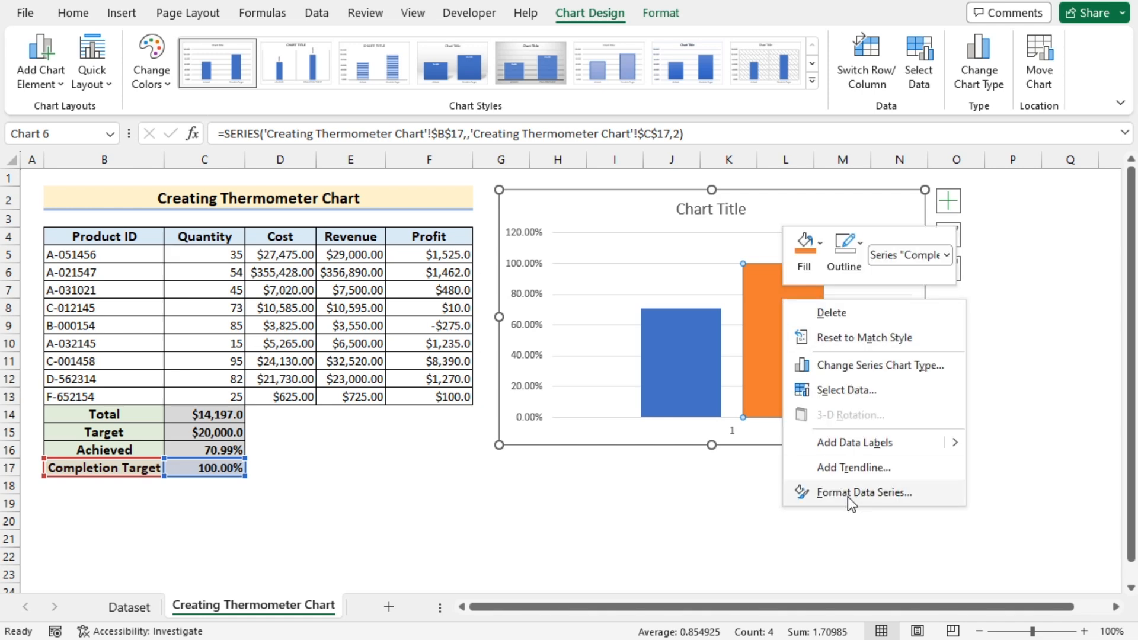
pyautogui.click(863, 492)
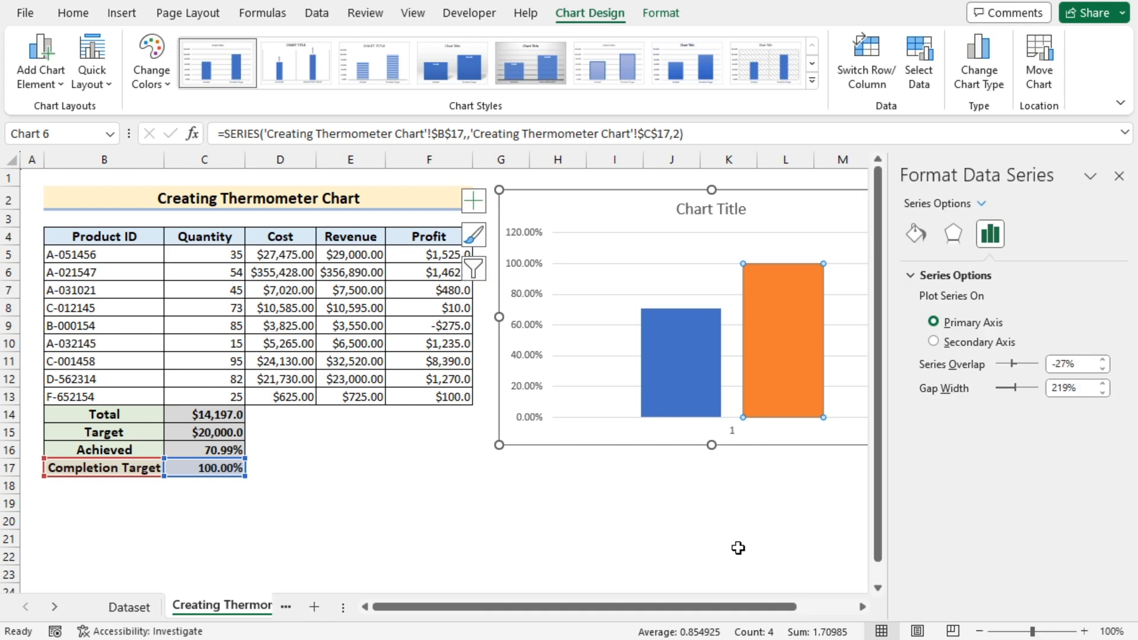
pyautogui.moveTo(1047, 189)
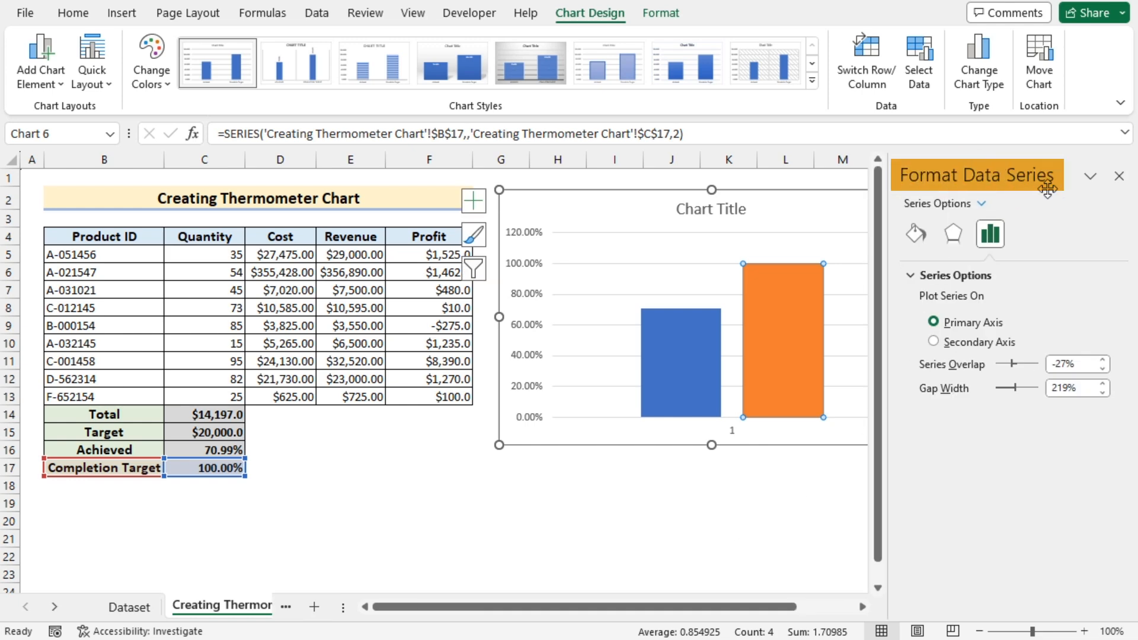
pyautogui.moveTo(989, 233)
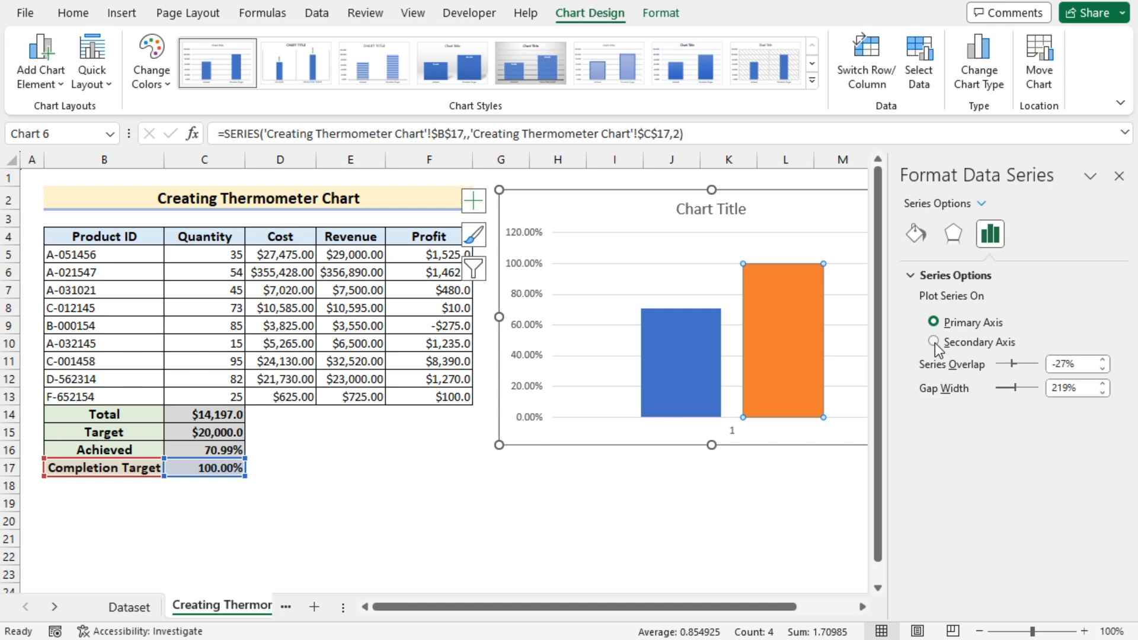
pyautogui.click(936, 342)
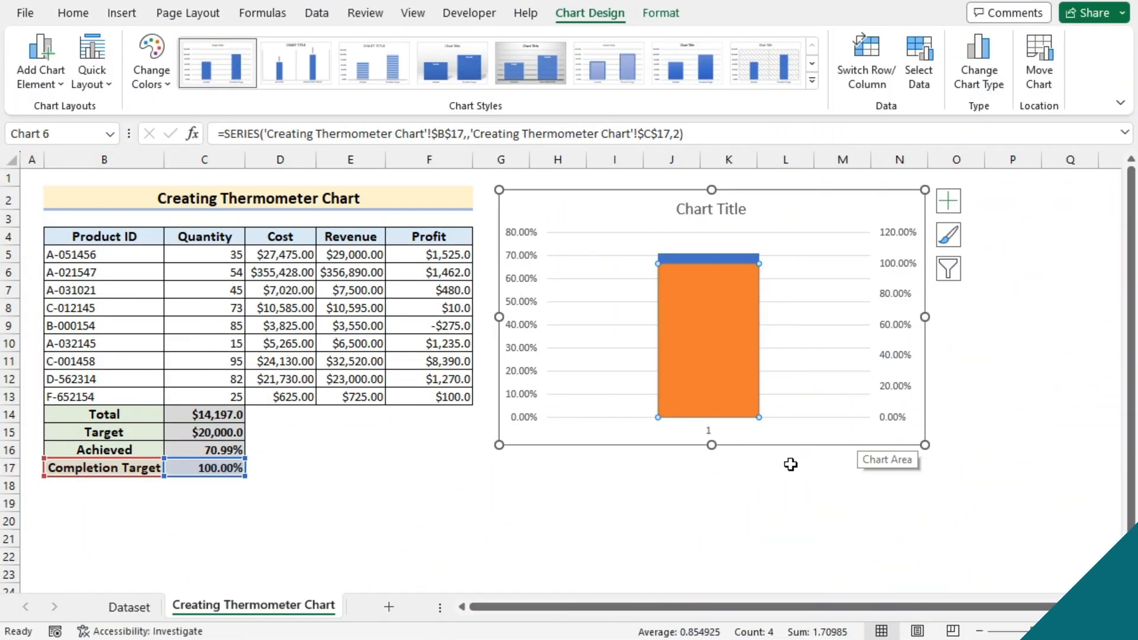
pyautogui.moveTo(799, 461)
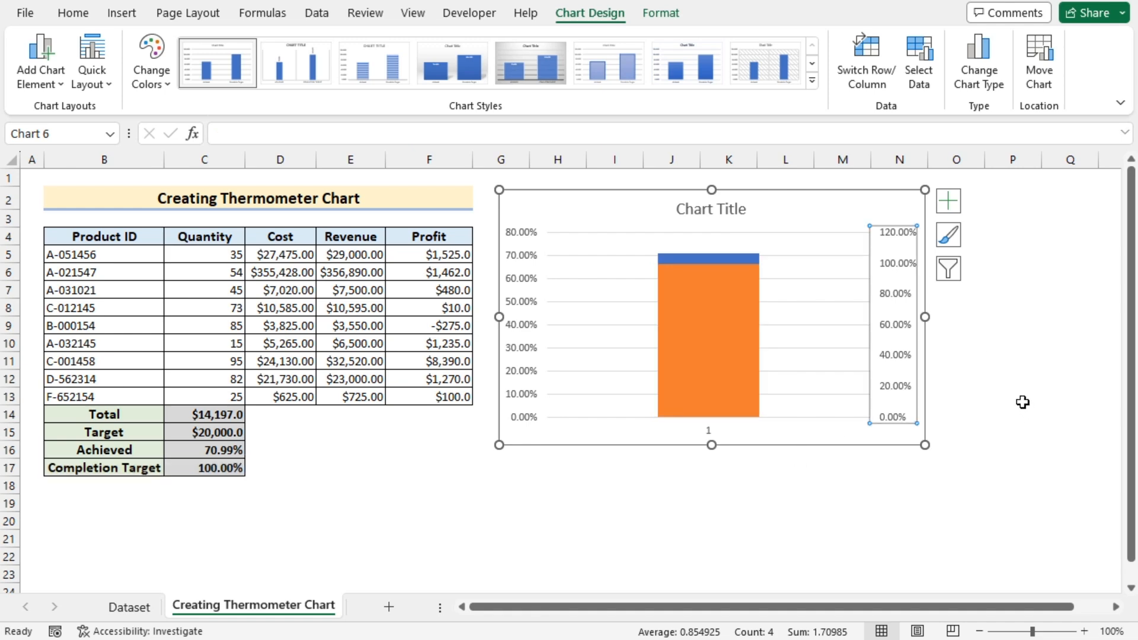
# Delete the secondary axis and remove the chart title, gridlines and horizontal category axis
pyautogui.press('Delete')
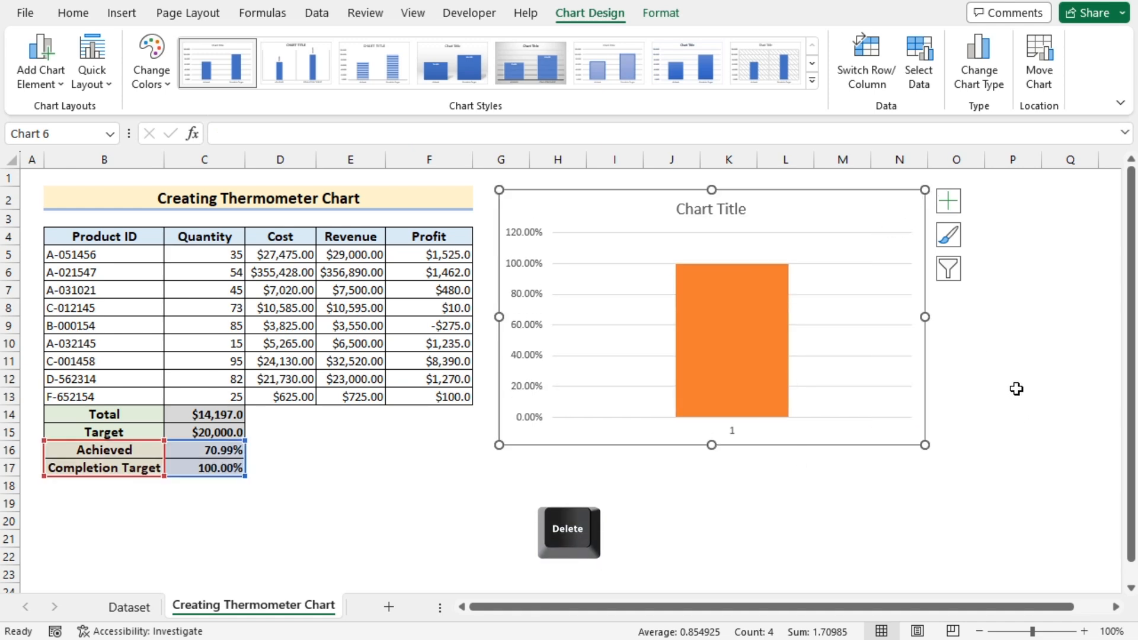
pyautogui.click(948, 201)
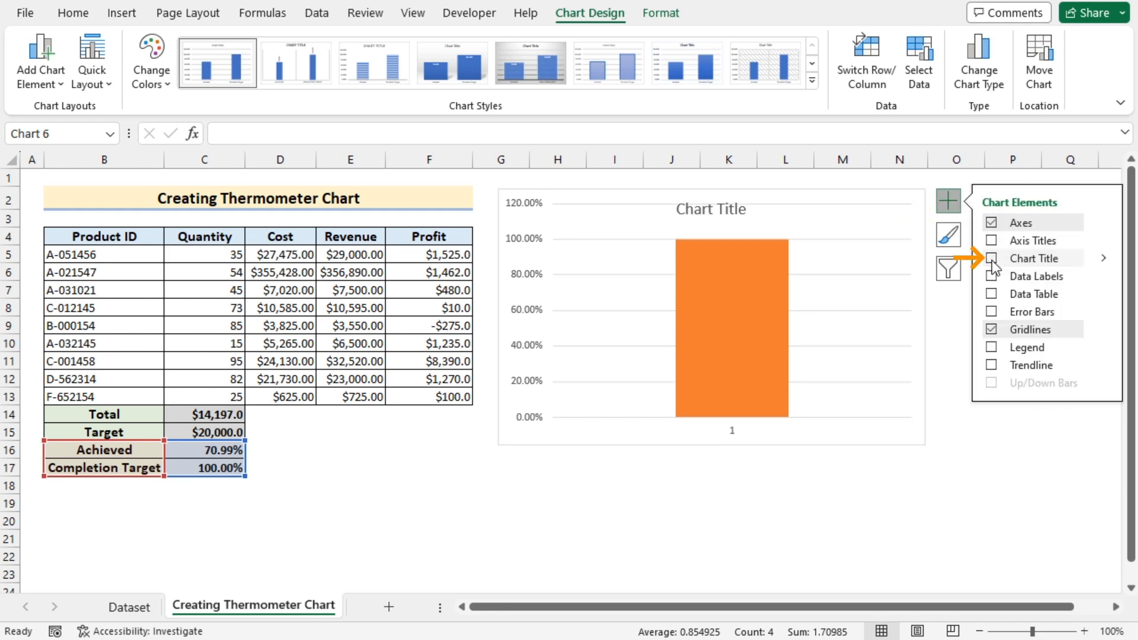
pyautogui.click(992, 258)
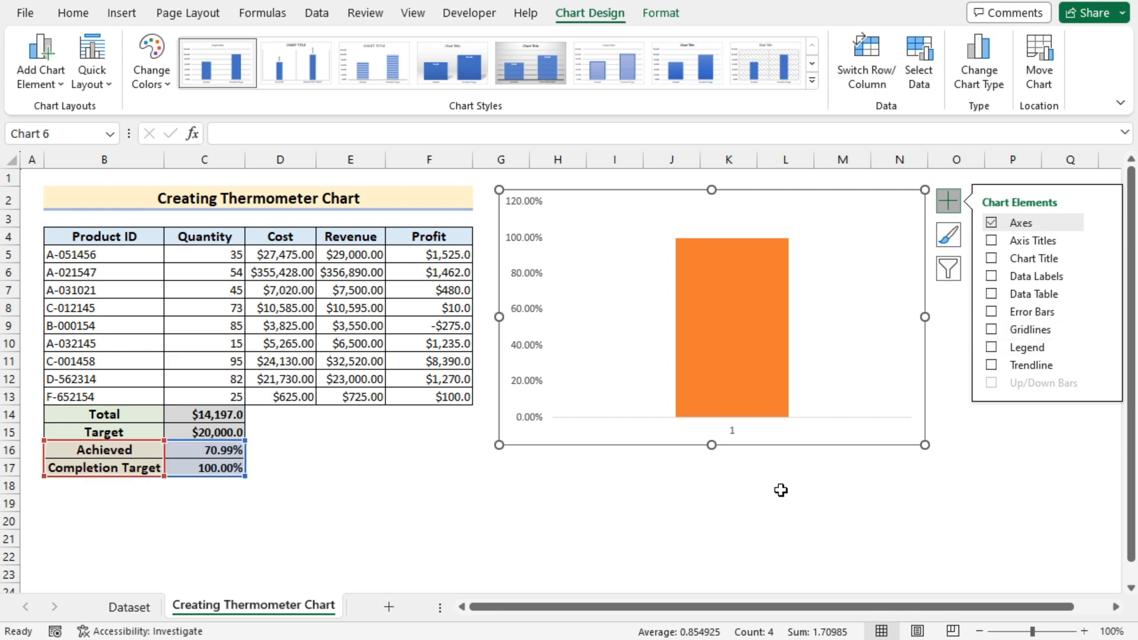
pyautogui.moveTo(1093, 243)
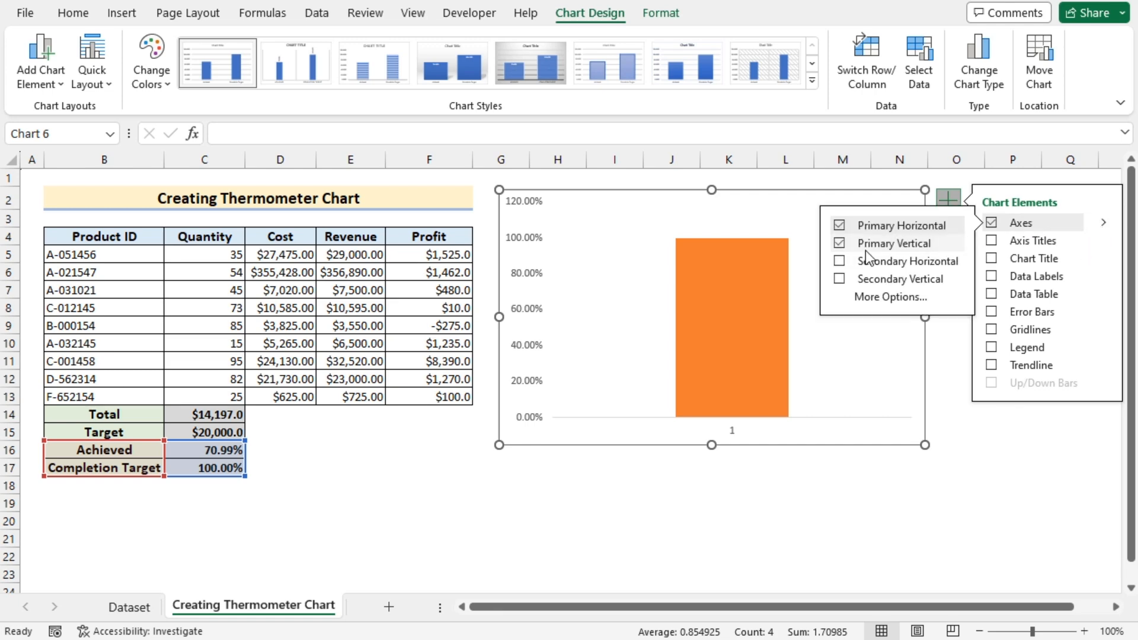
pyautogui.click(840, 230)
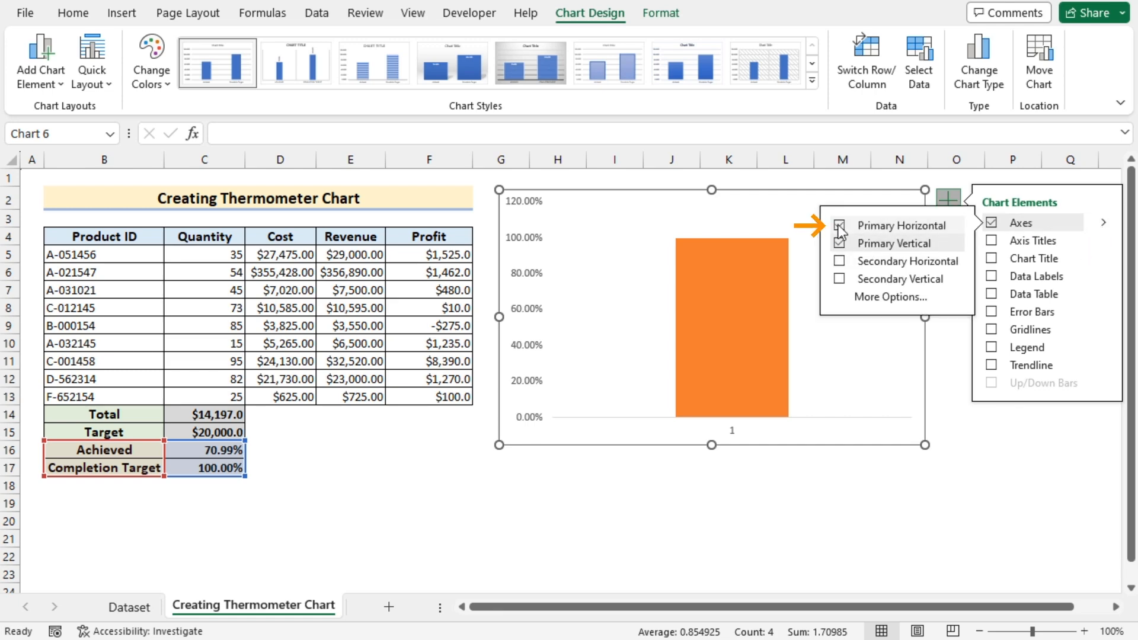
pyautogui.click(784, 538)
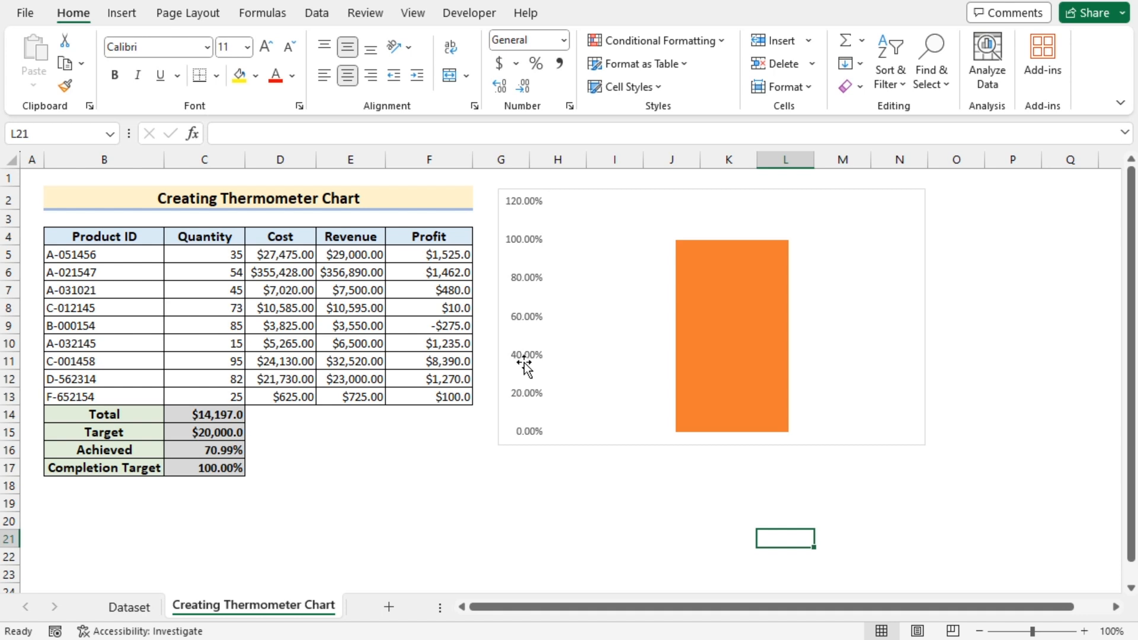
pyautogui.rightClick(522, 355)
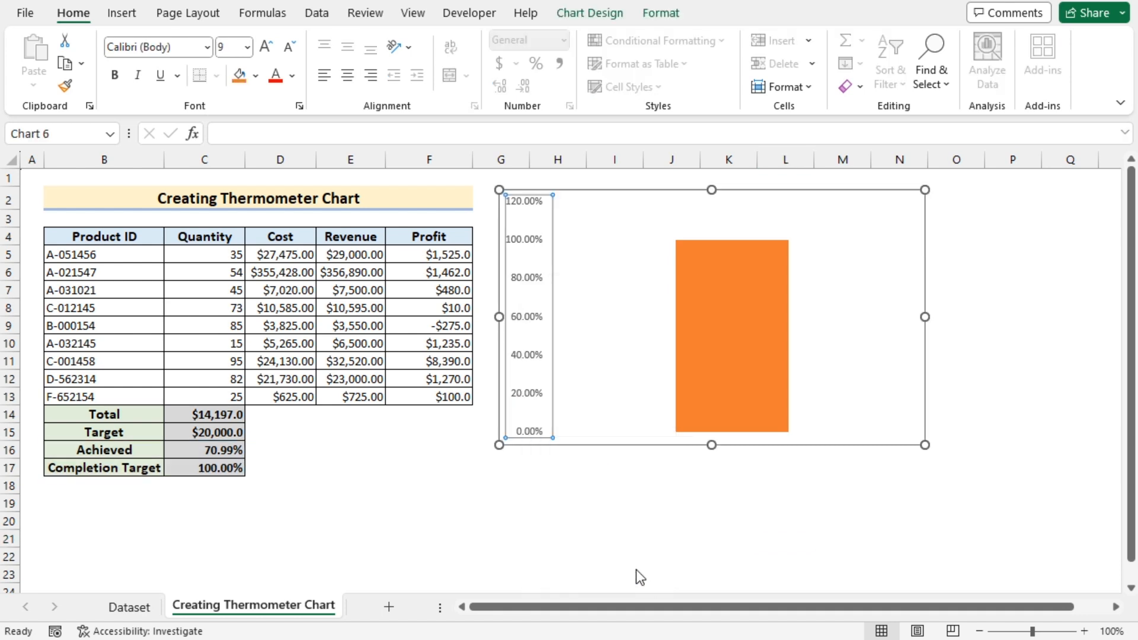
# Set the vertical axis maximum 1.0, major unit 0.1, and inside major tick marks
pyautogui.doubleClick(524, 316)
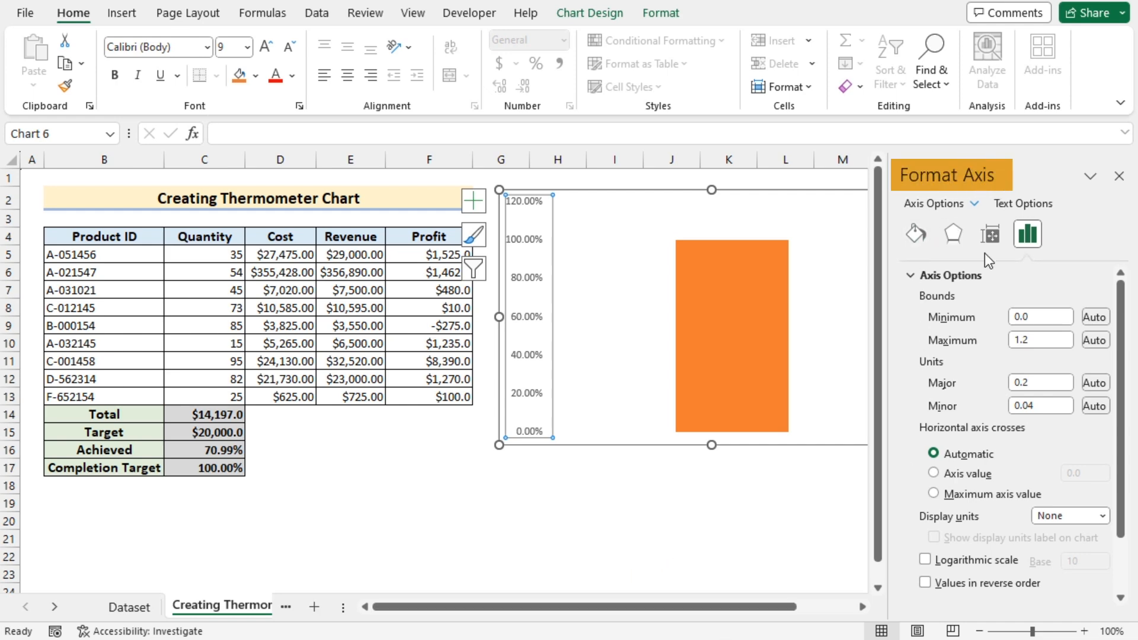
pyautogui.moveTo(539, 441)
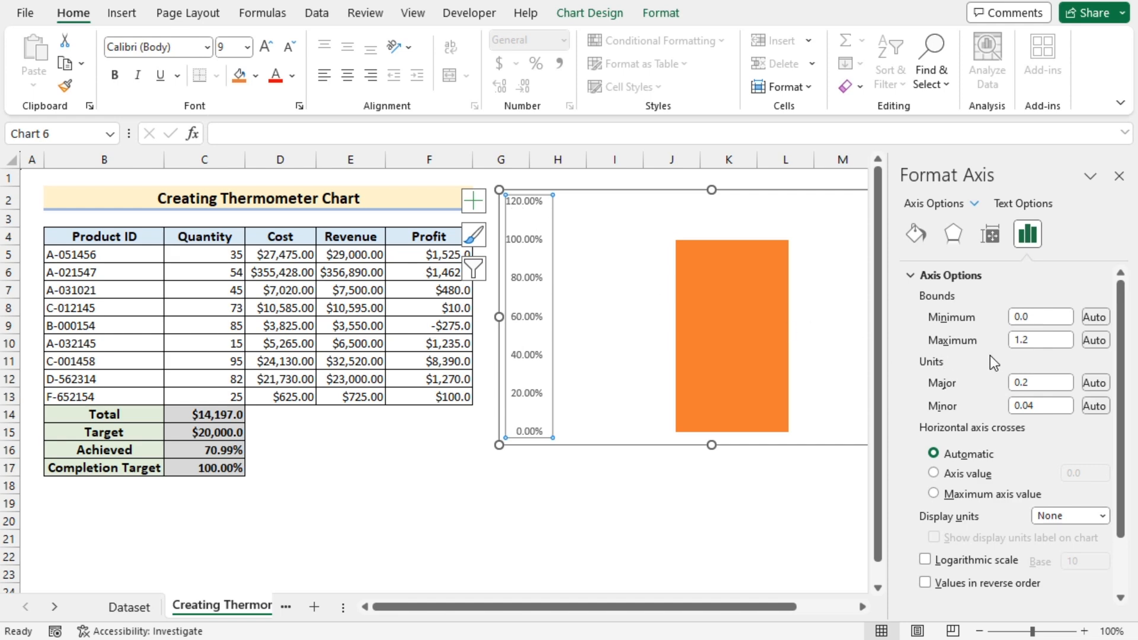
pyautogui.click(1039, 340)
pyautogui.write('1')
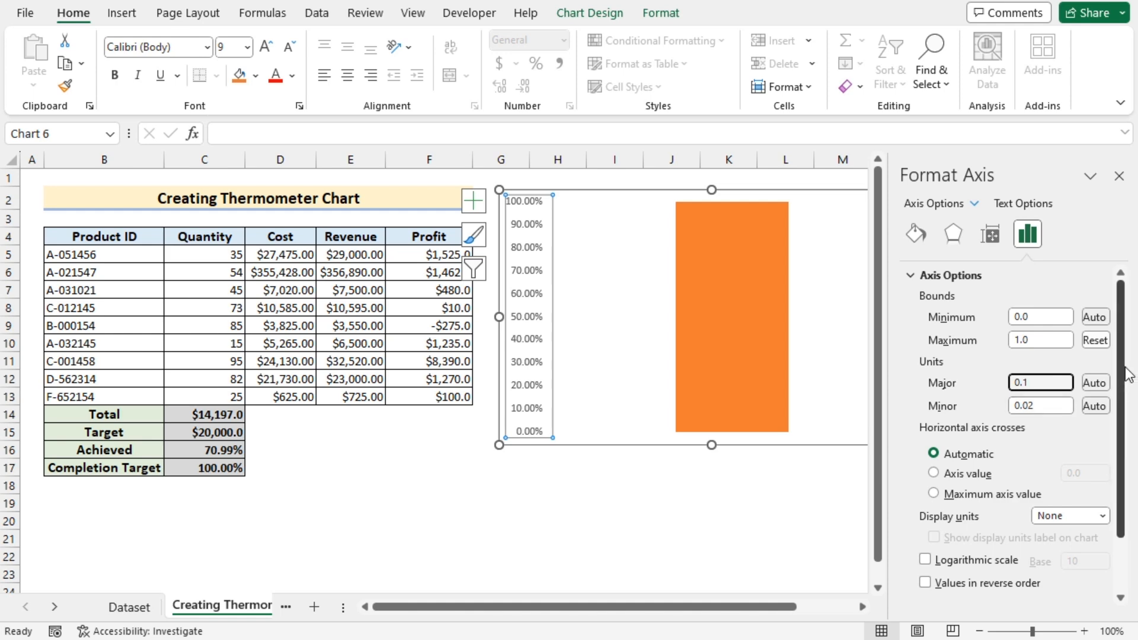
pyautogui.scroll(-3)
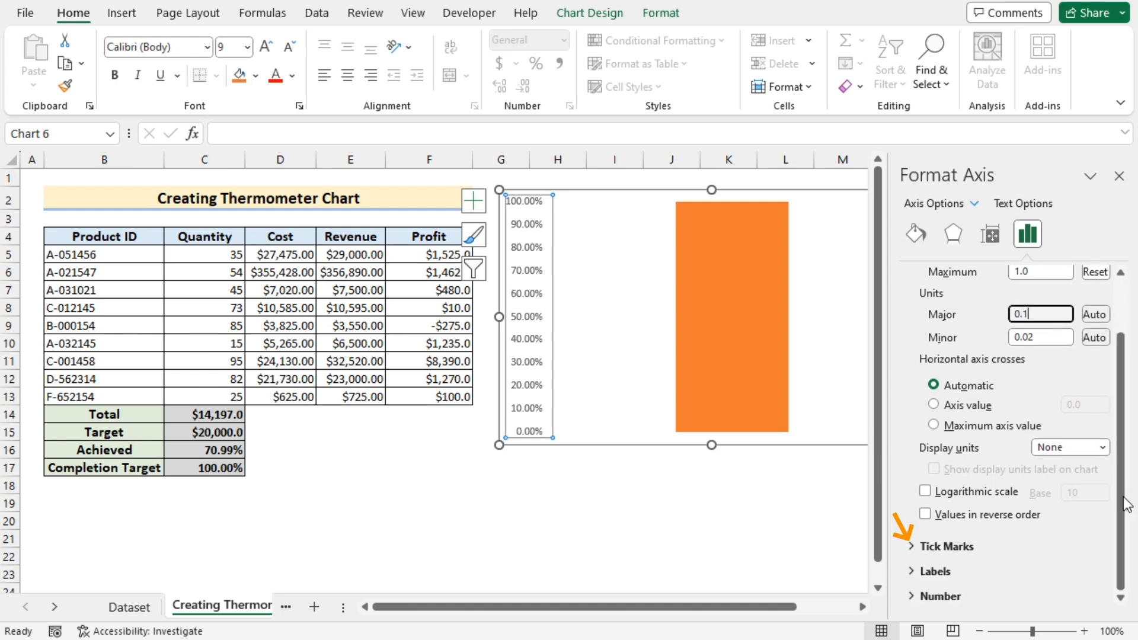
pyautogui.click(946, 546)
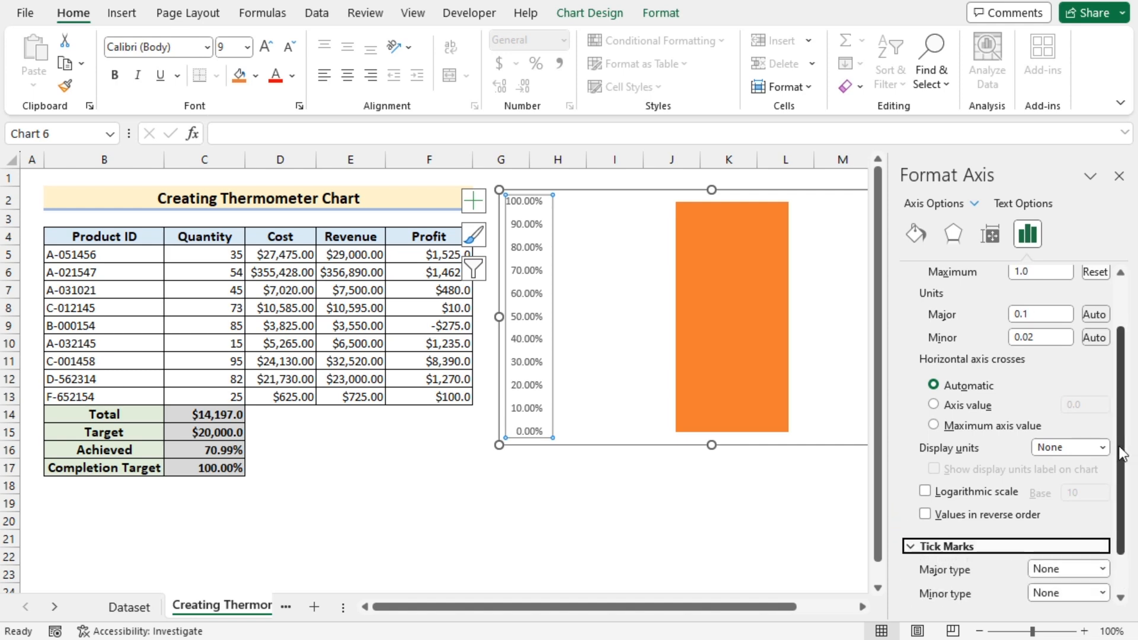
pyautogui.scroll(-3)
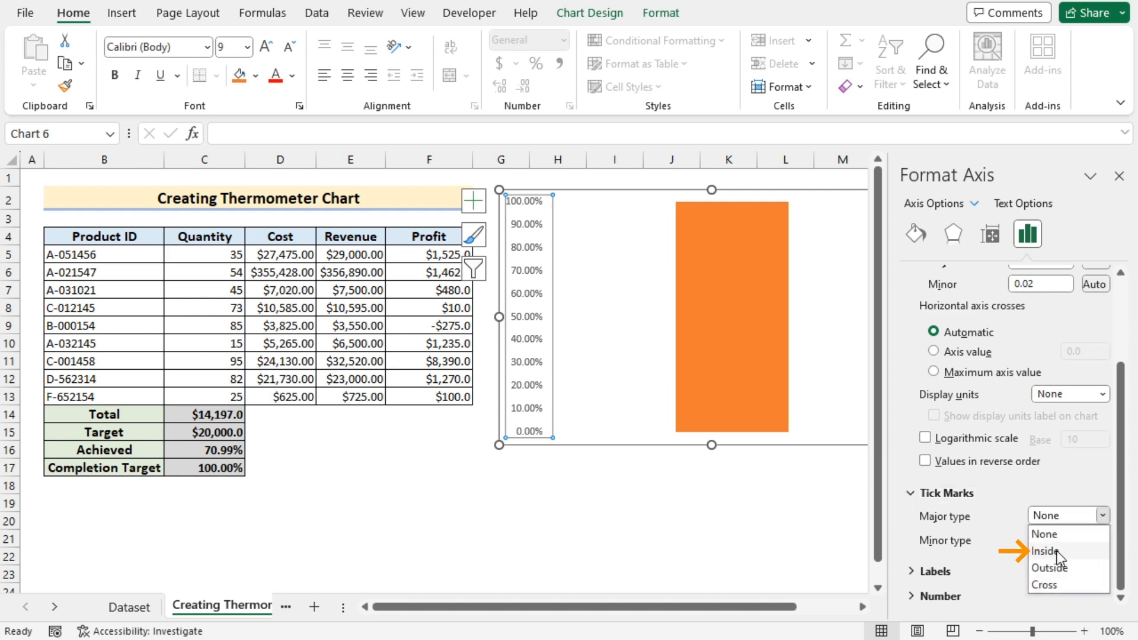
pyautogui.click(1044, 551)
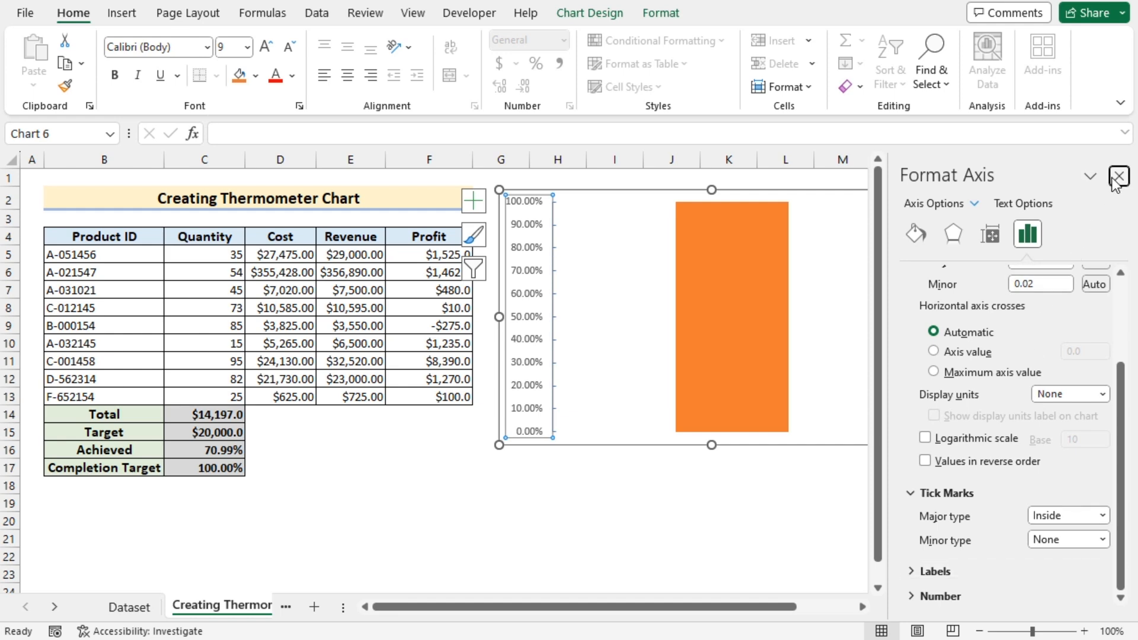
pyautogui.click(1118, 177)
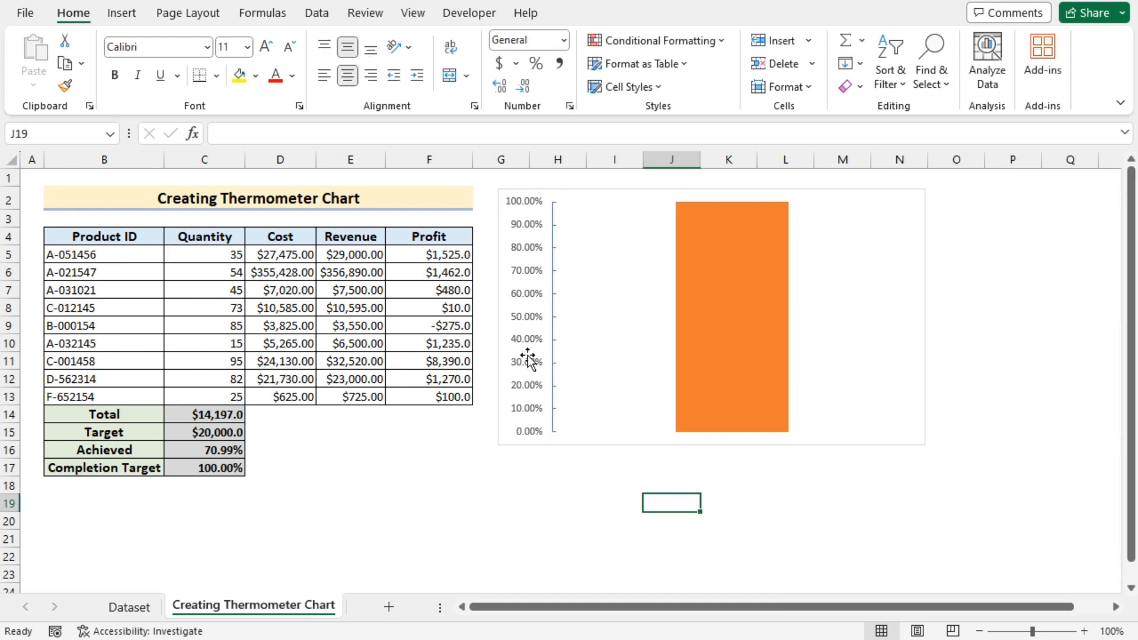
# Select the orange 100% Completion Target column
pyautogui.click(732, 316)
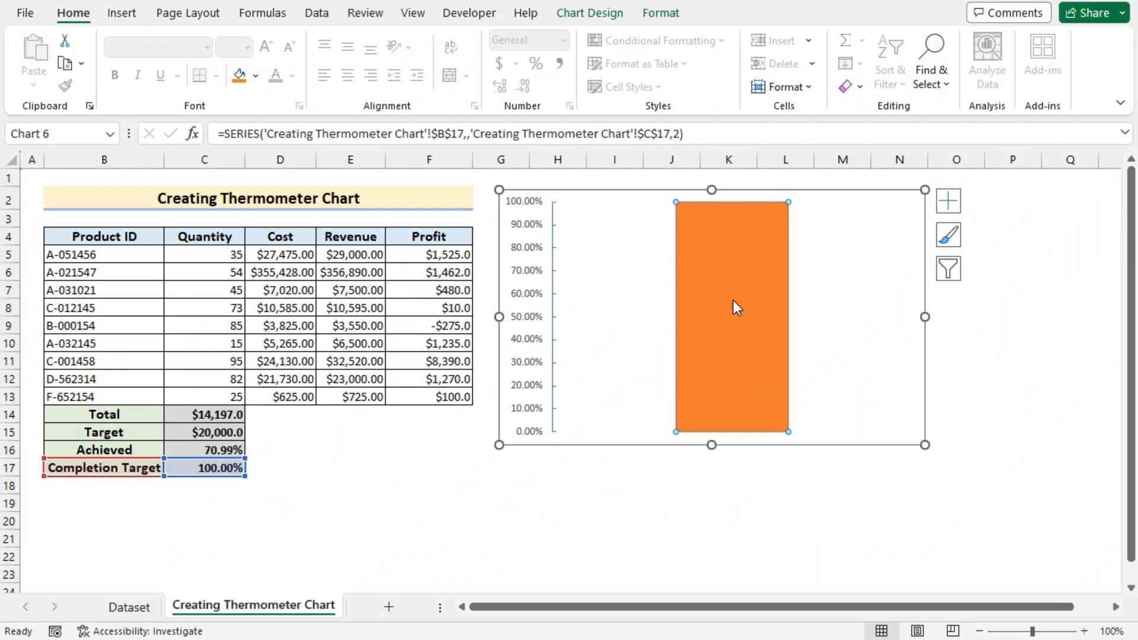
# Give the Completion Target series No fill and a Solid line border
pyautogui.rightClick(731, 305)
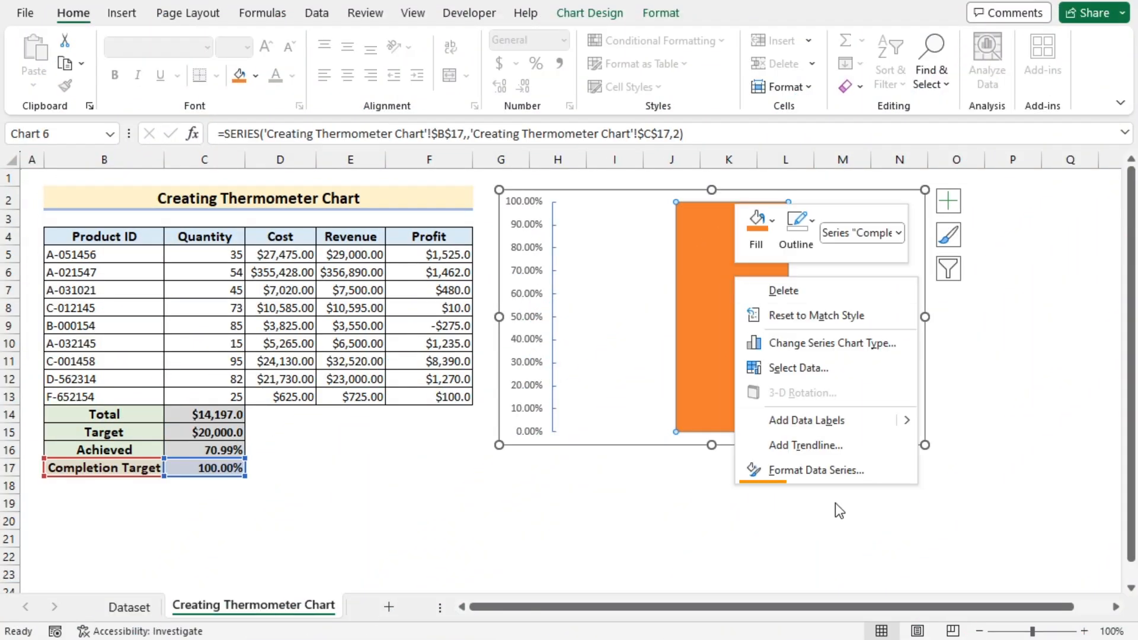
pyautogui.click(818, 470)
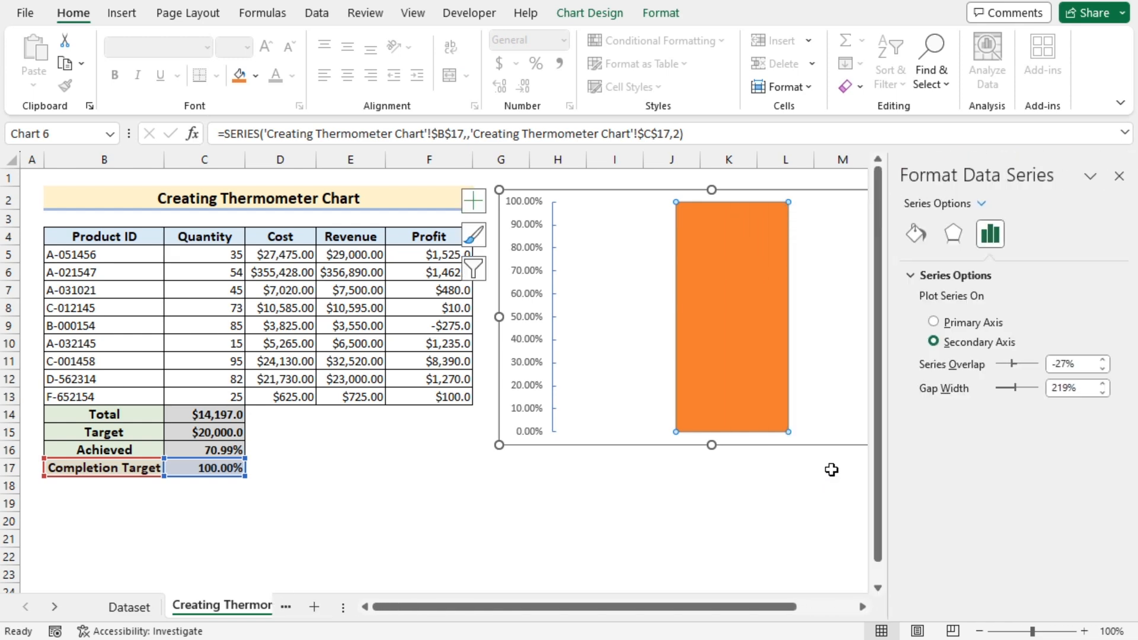
pyautogui.moveTo(915, 235)
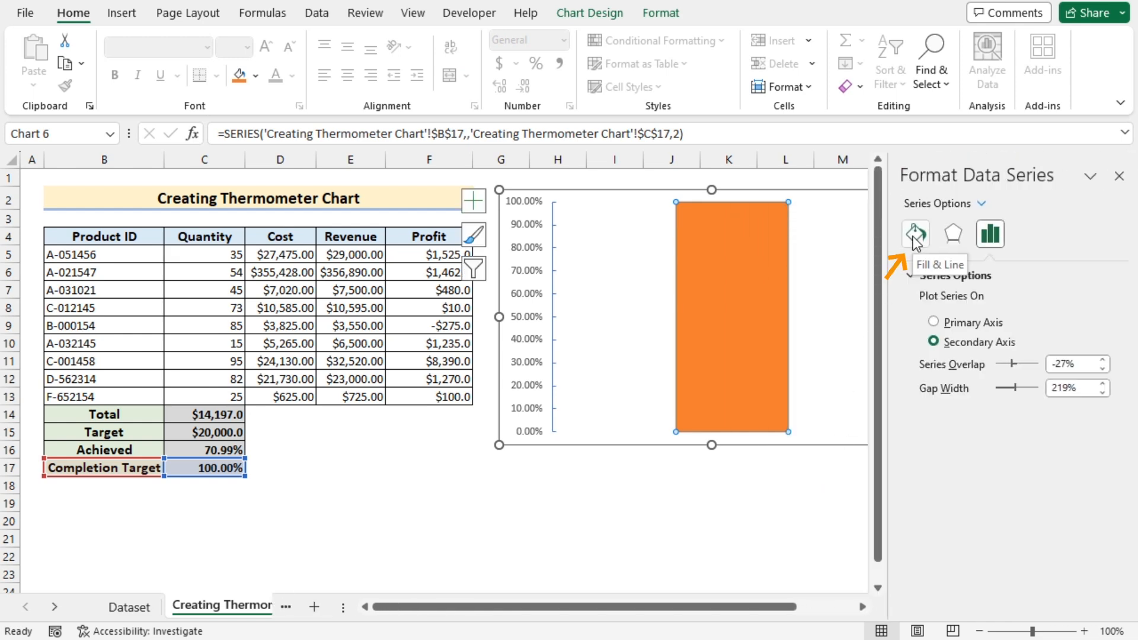
pyautogui.click(915, 233)
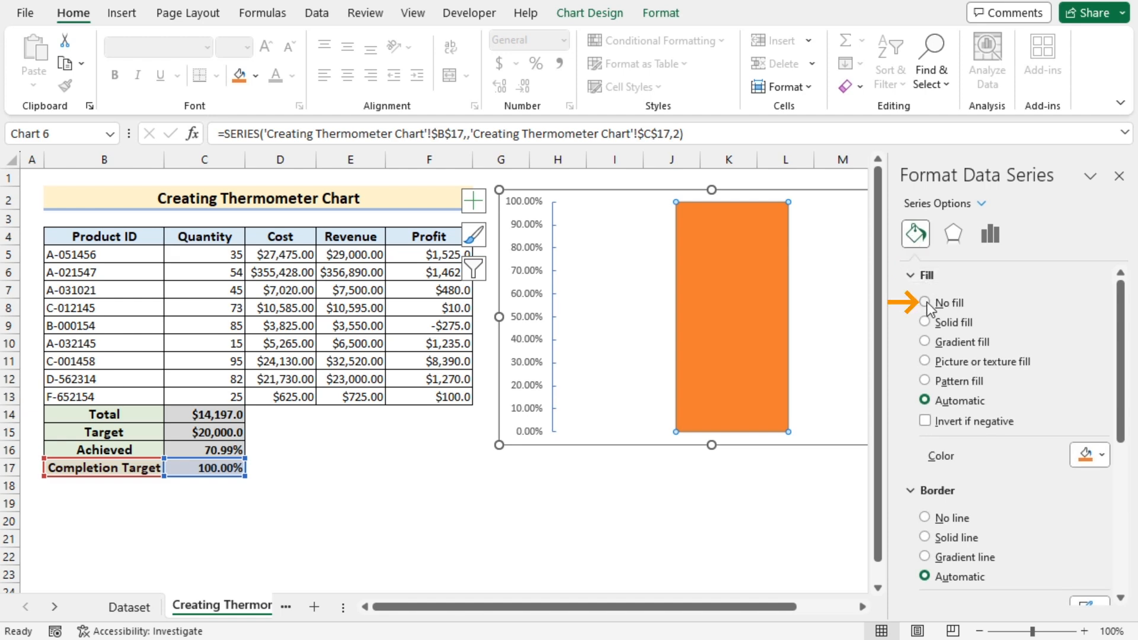
pyautogui.click(925, 303)
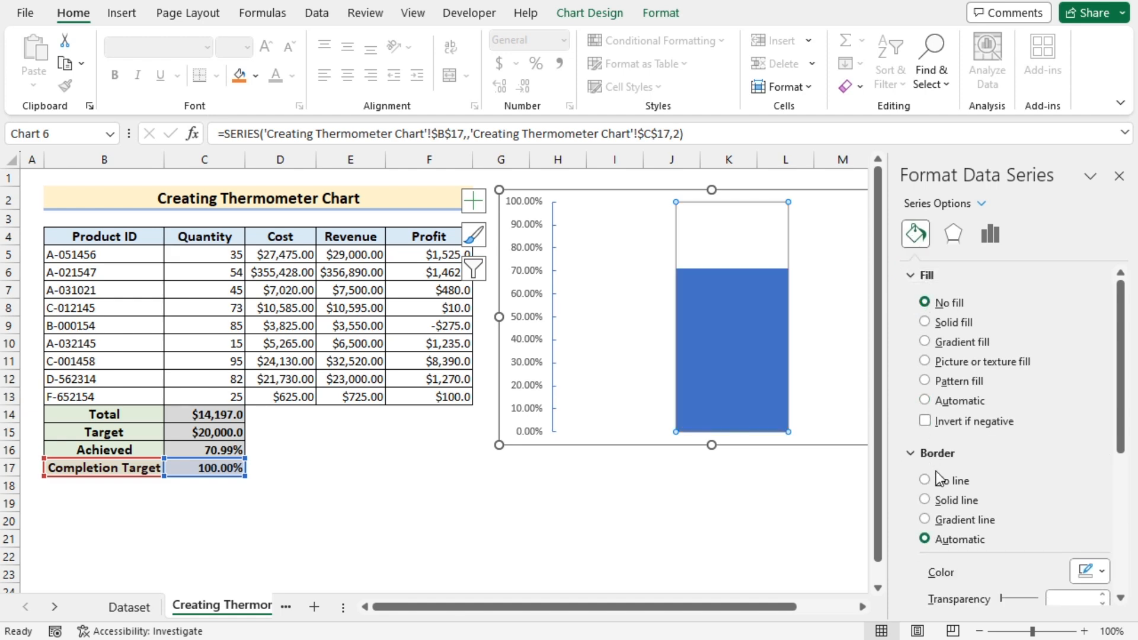
pyautogui.click(924, 499)
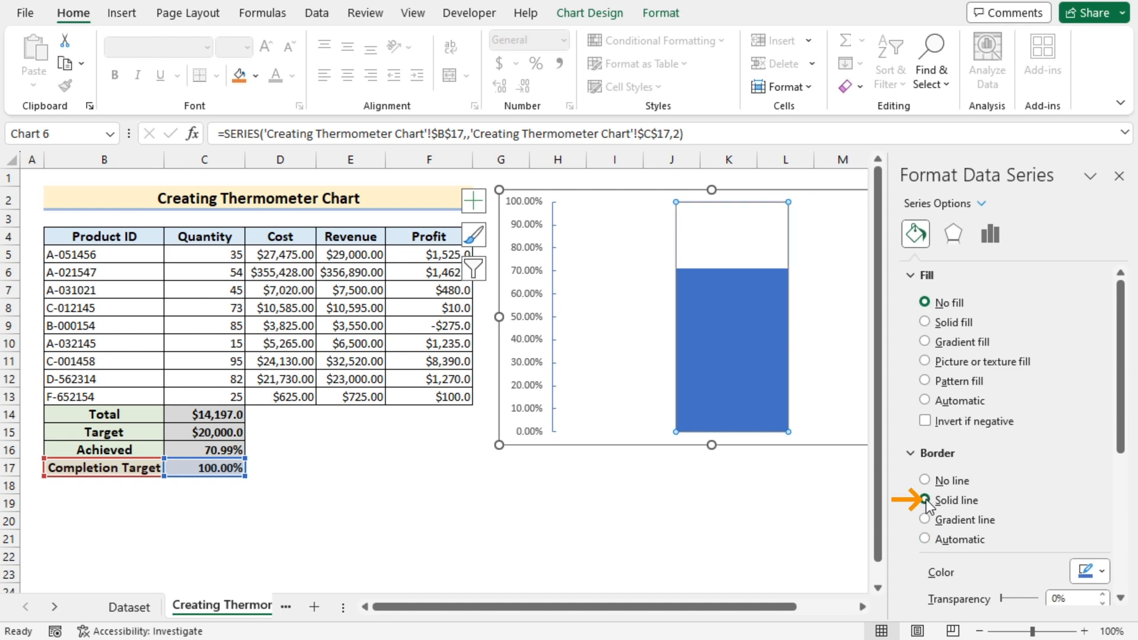
pyautogui.click(927, 500)
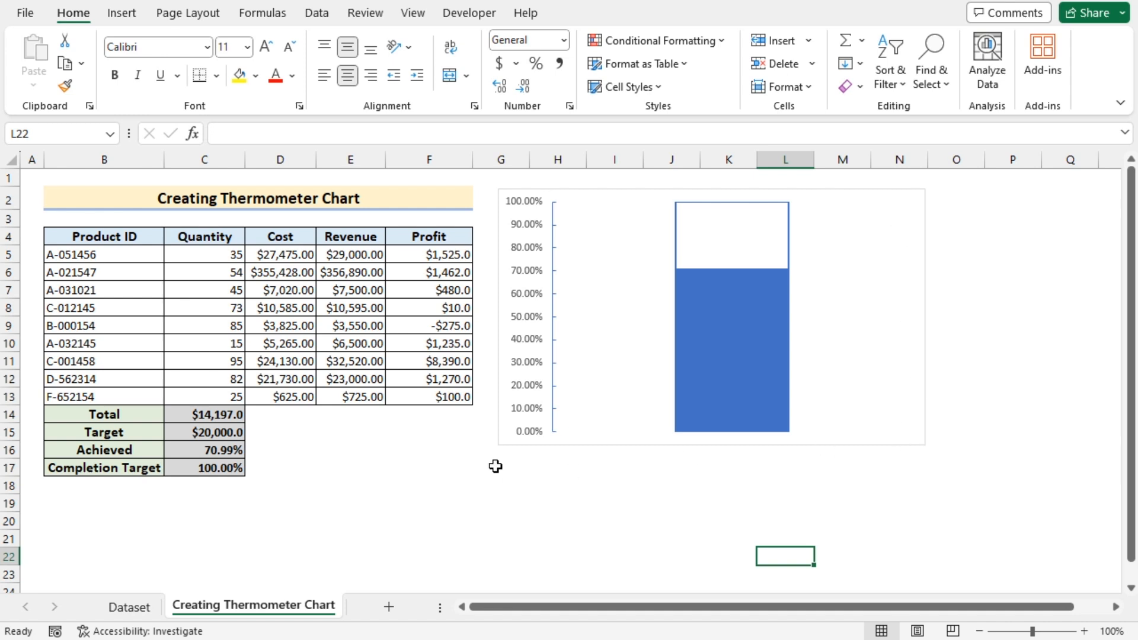
pyautogui.moveTo(563, 451)
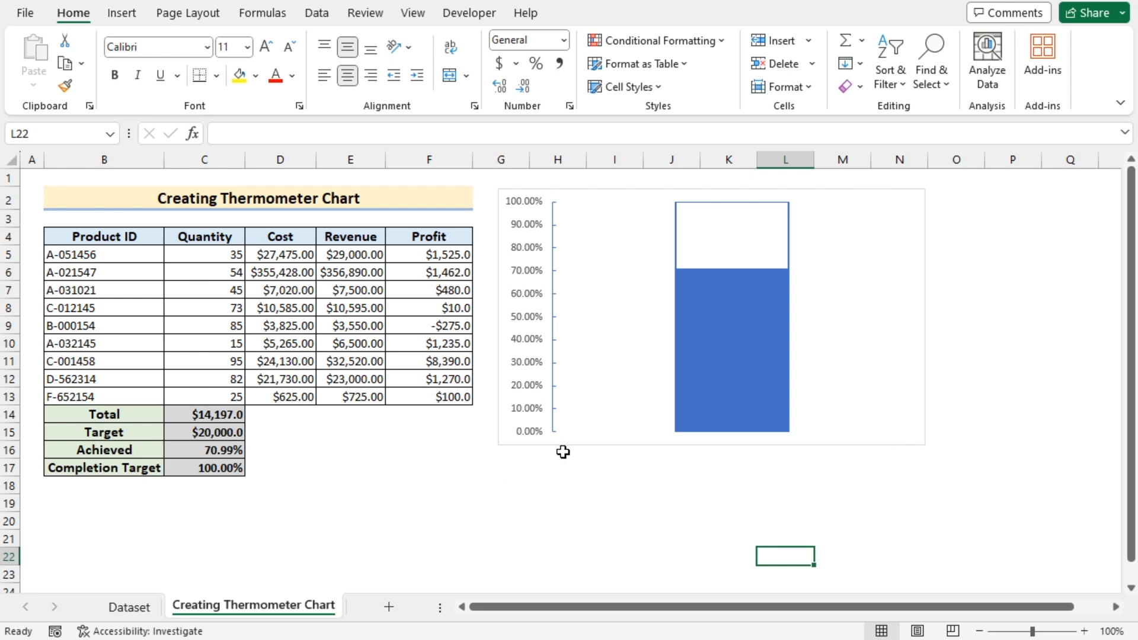
pyautogui.moveTo(859, 193)
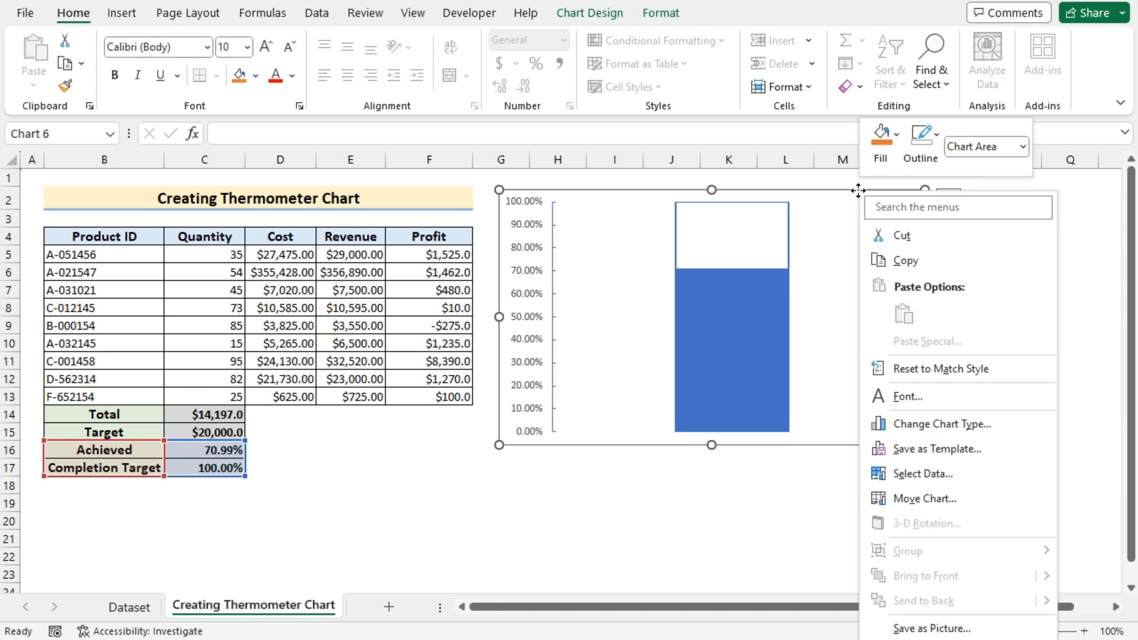
# Set the chart area border to No line and deselect the chart
pyautogui.click(920, 136)
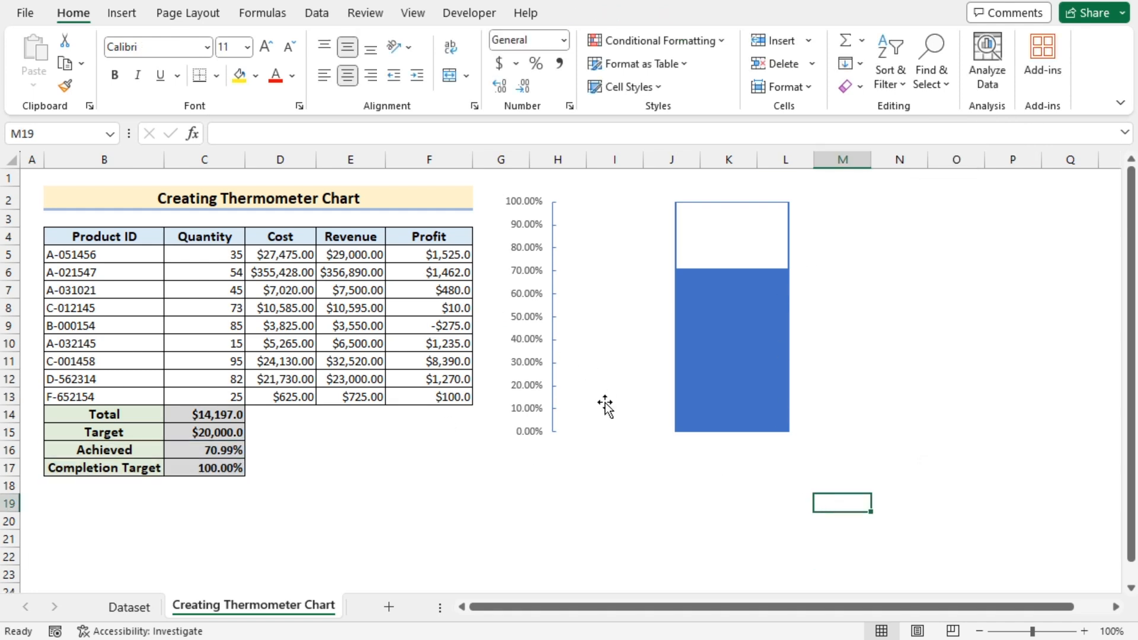
pyautogui.click(786, 521)
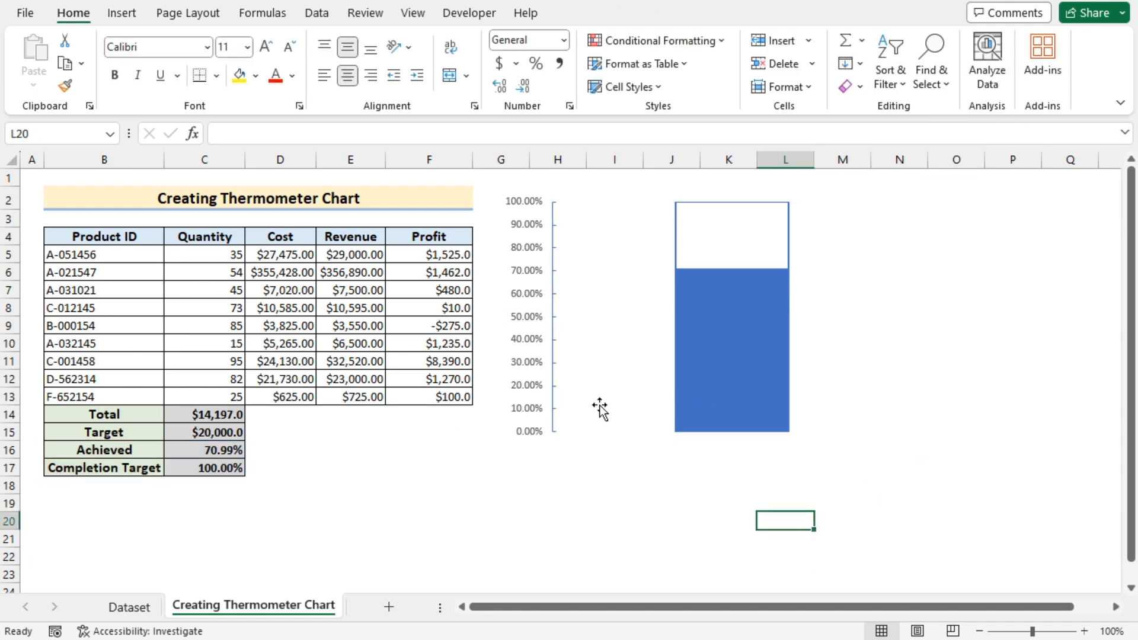
pyautogui.moveTo(870, 470)
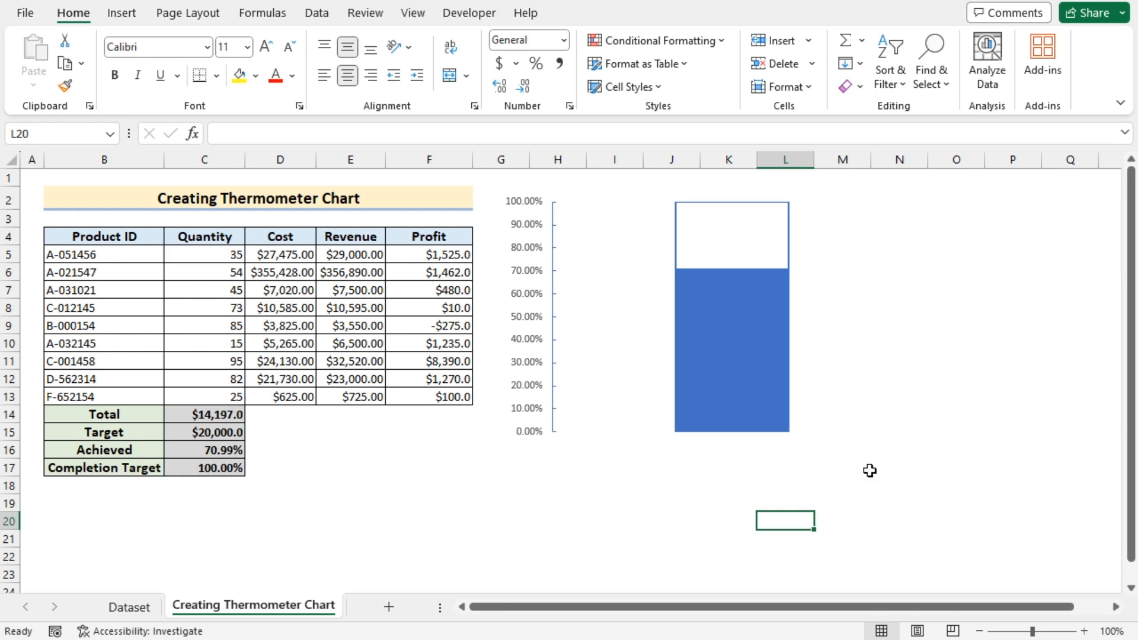
# Select the thermometer chart's column plot area for gap width editing
pyautogui.click(725, 312)
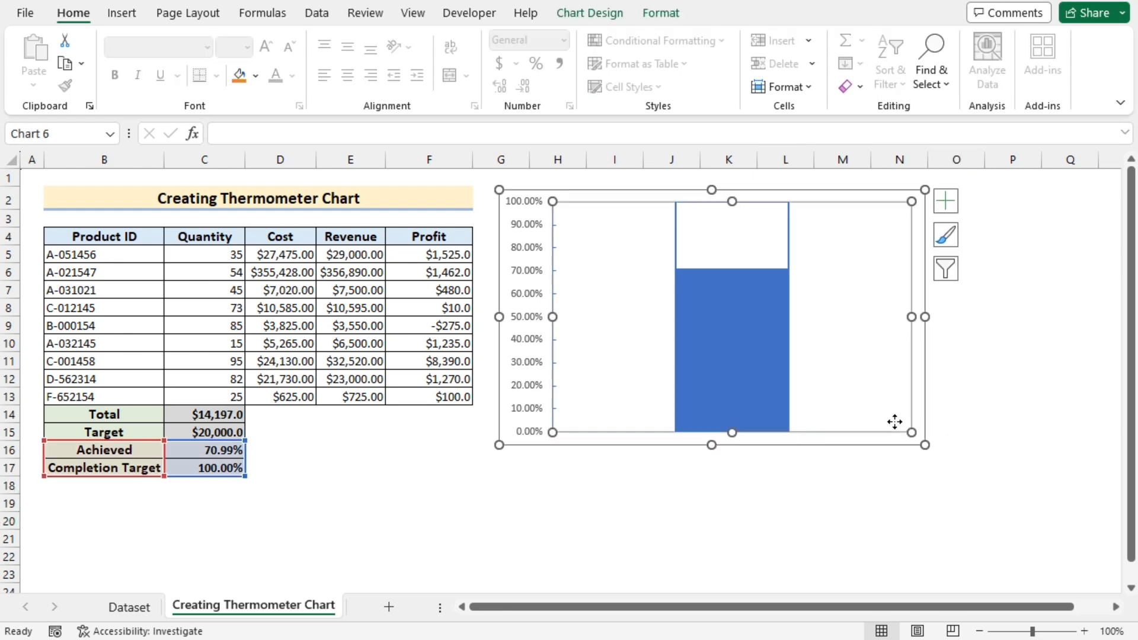
pyautogui.moveTo(926, 445)
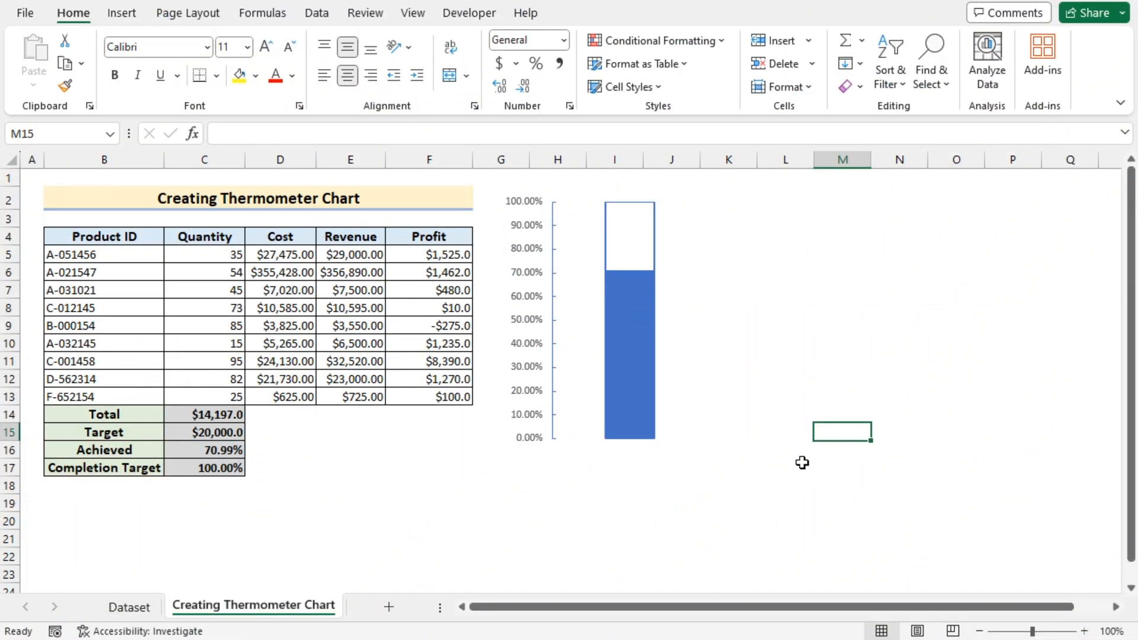
# Pick the Oval shape from the Insert Shapes gallery to draw the bulb
pyautogui.click(121, 13)
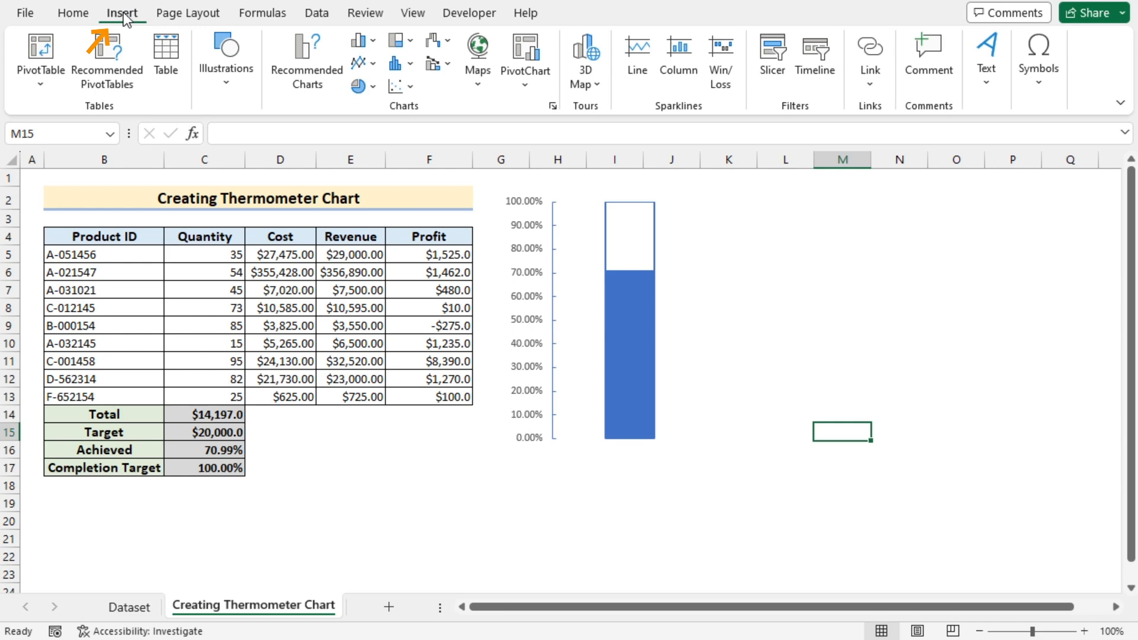
pyautogui.click(226, 62)
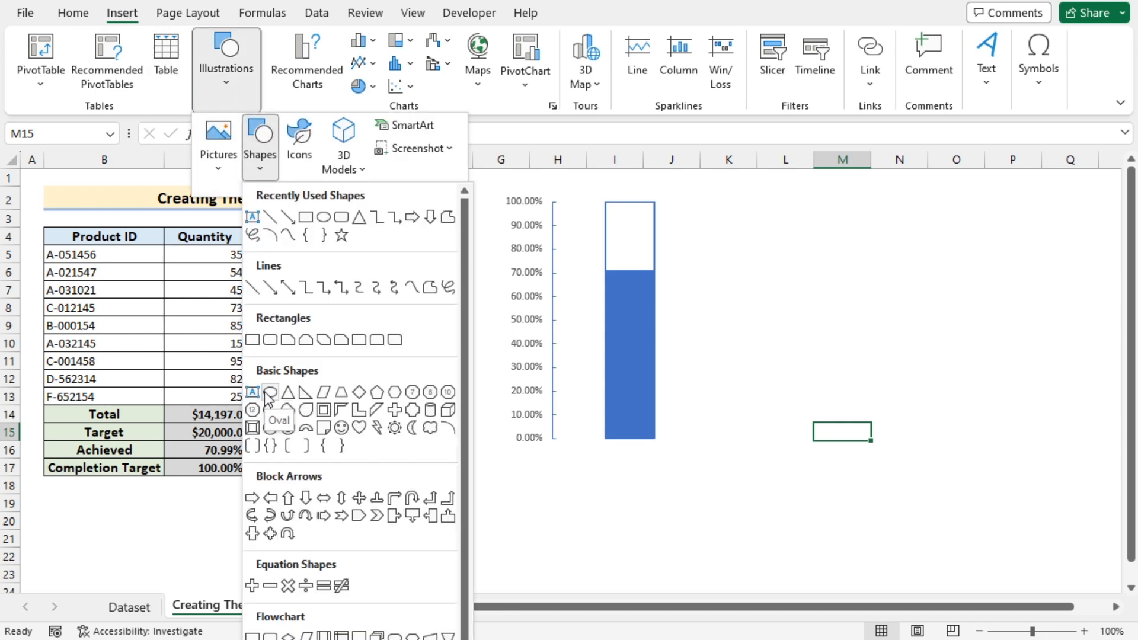
pyautogui.click(269, 392)
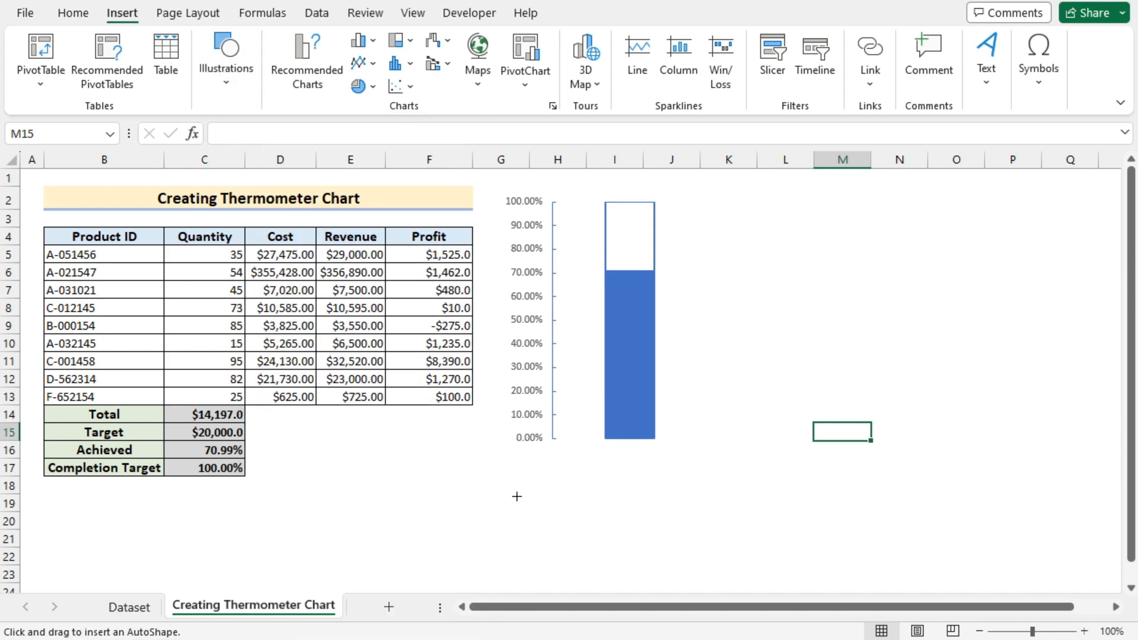
pyautogui.moveTo(591, 435)
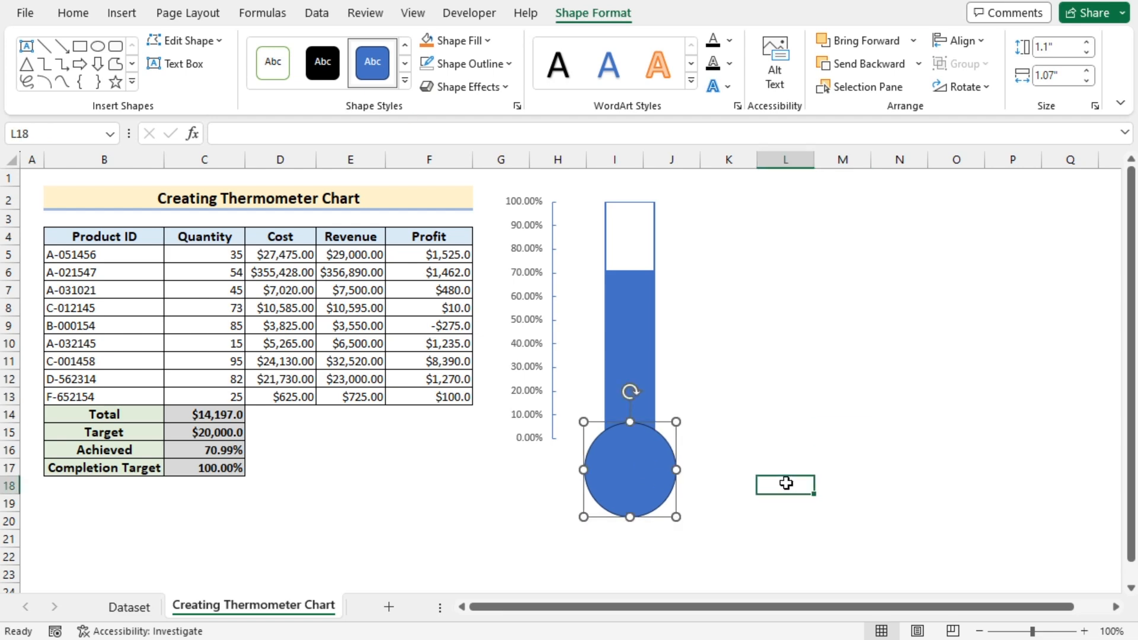
# Set the blue bulb circle's outline to No Outline
pyautogui.click(630, 468)
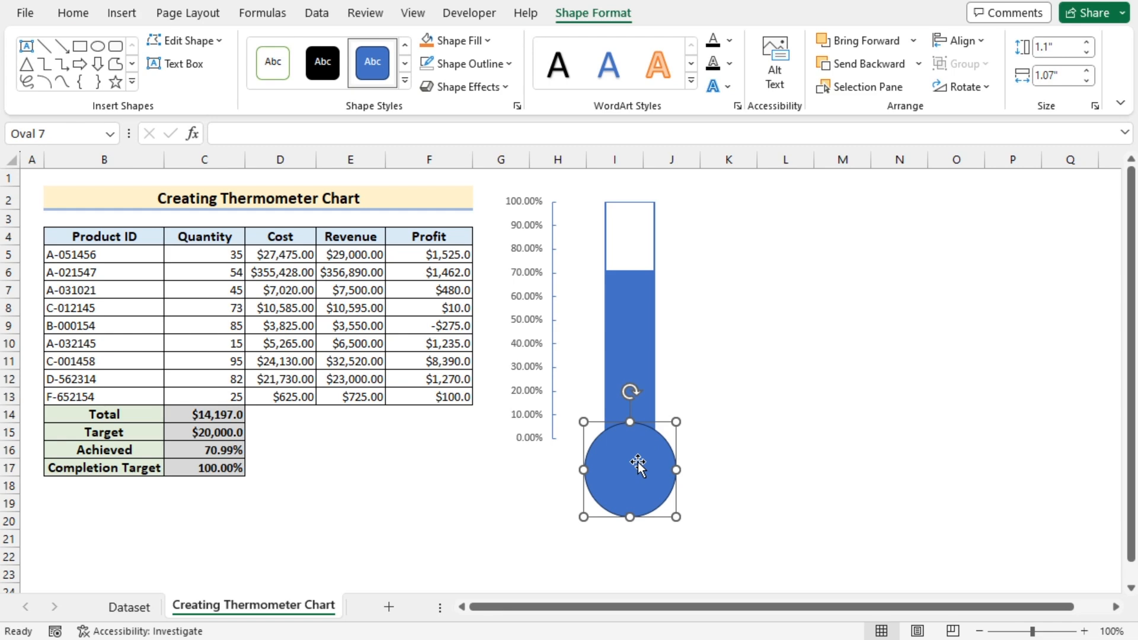
pyautogui.rightClick(635, 468)
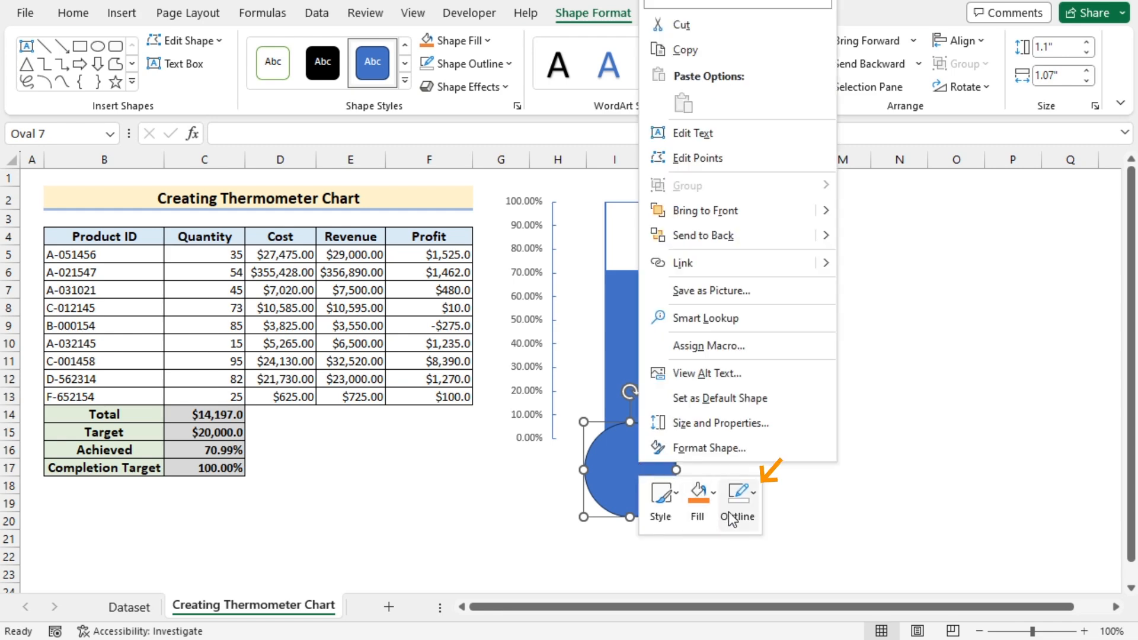
pyautogui.click(737, 501)
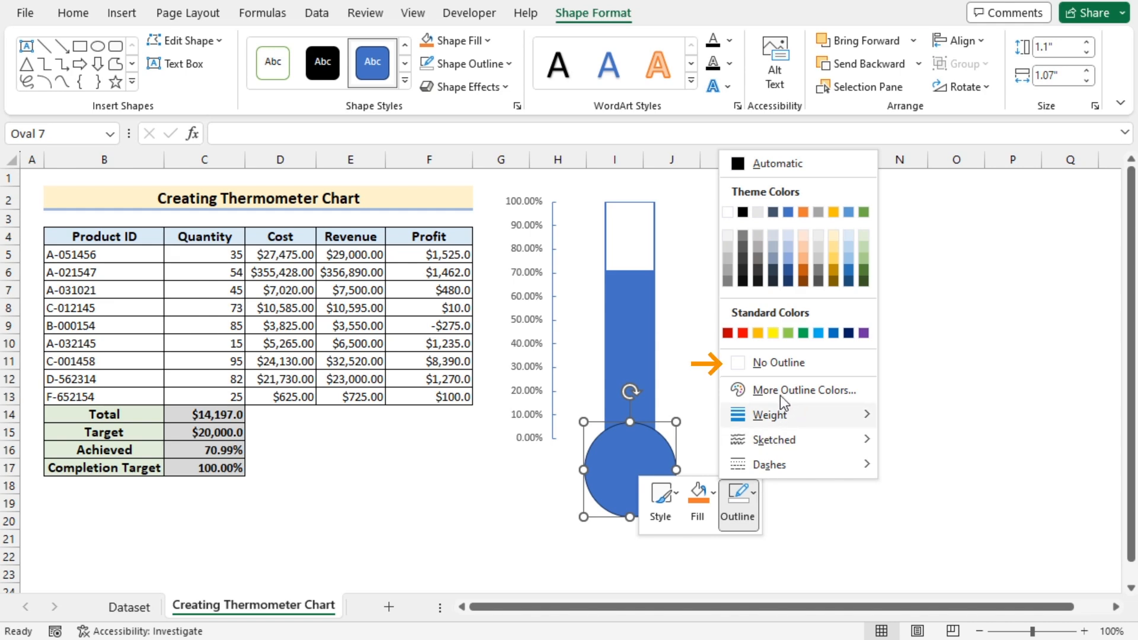
pyautogui.click(775, 362)
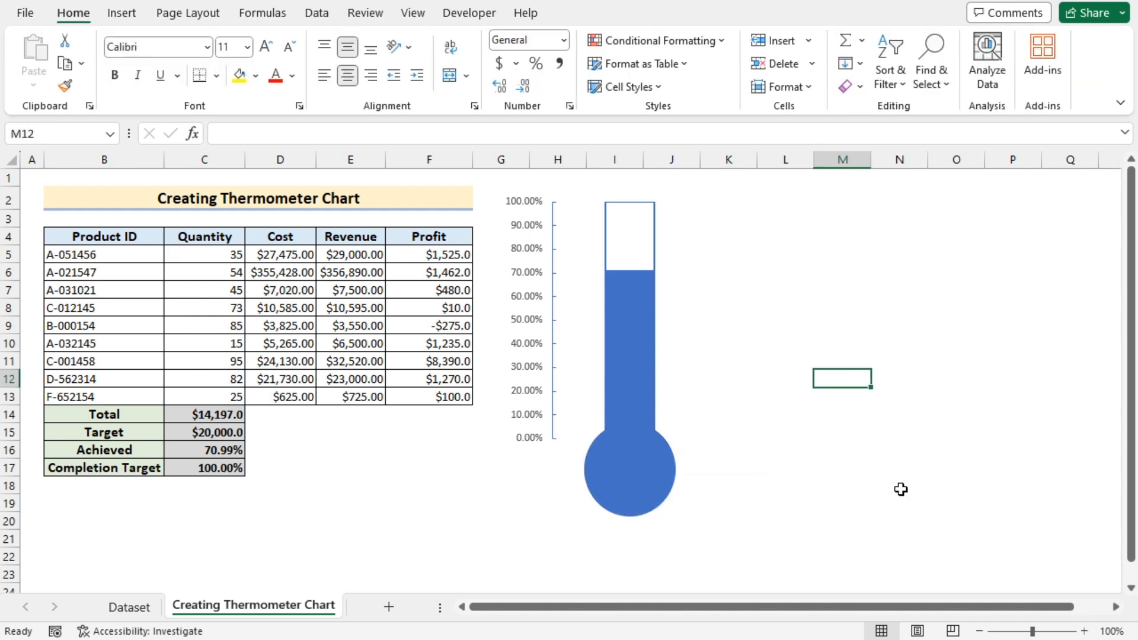
pyautogui.moveTo(841, 392)
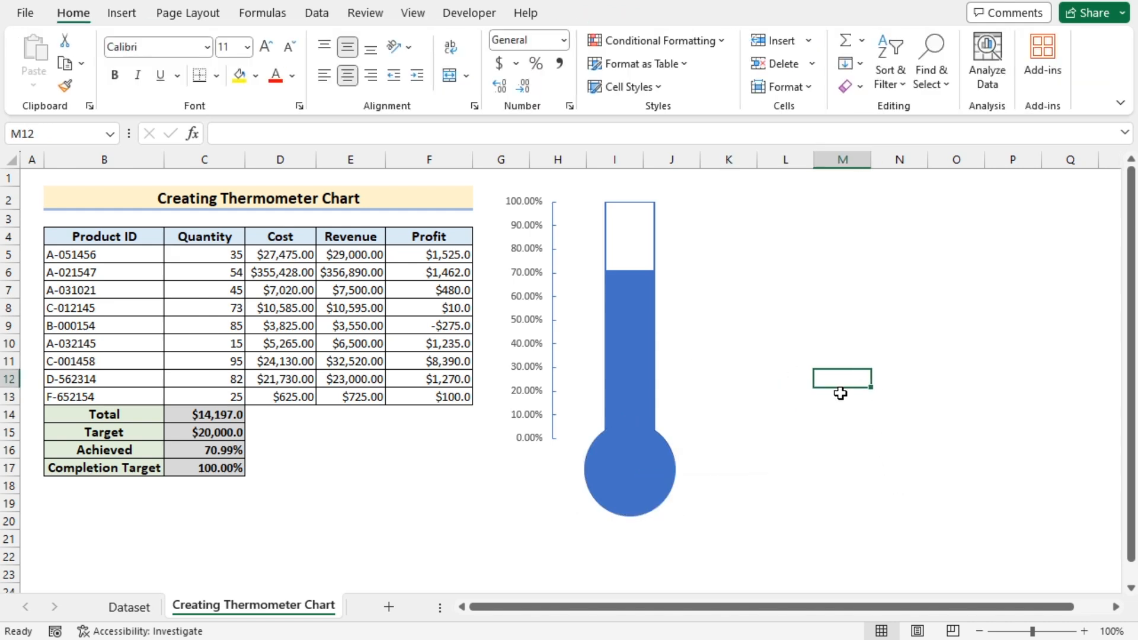
pyautogui.moveTo(630, 225)
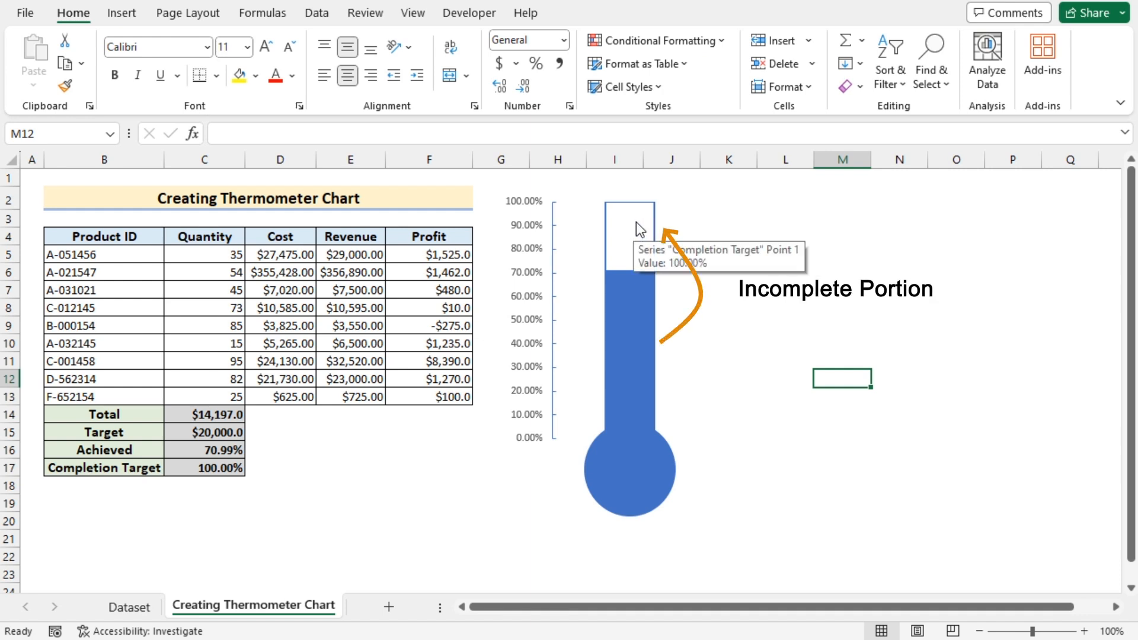
pyautogui.moveTo(635, 296)
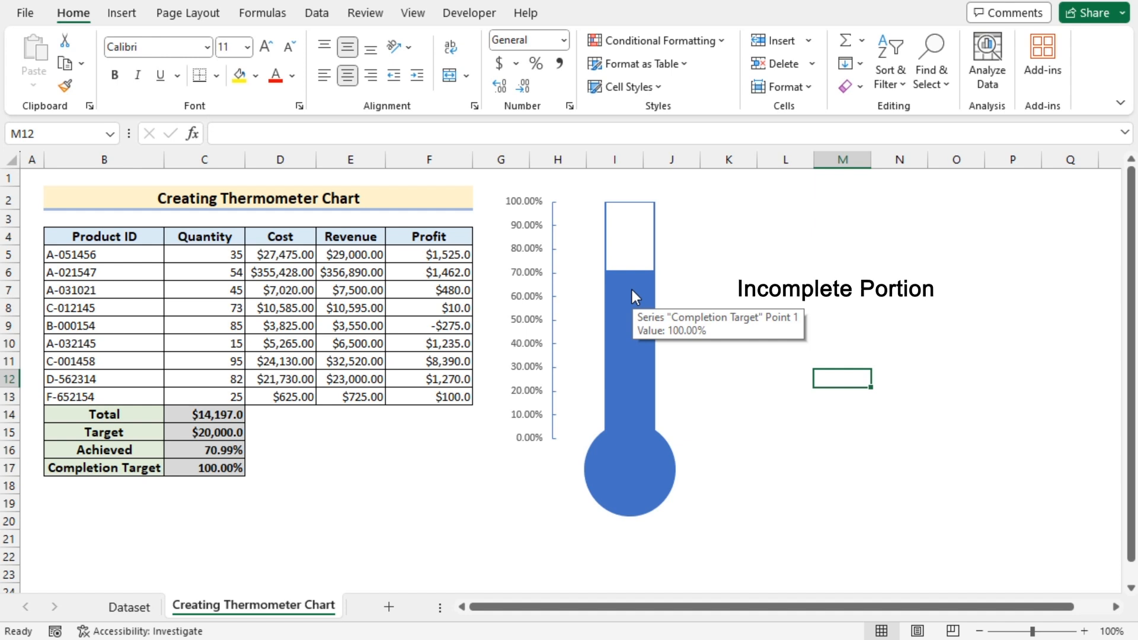